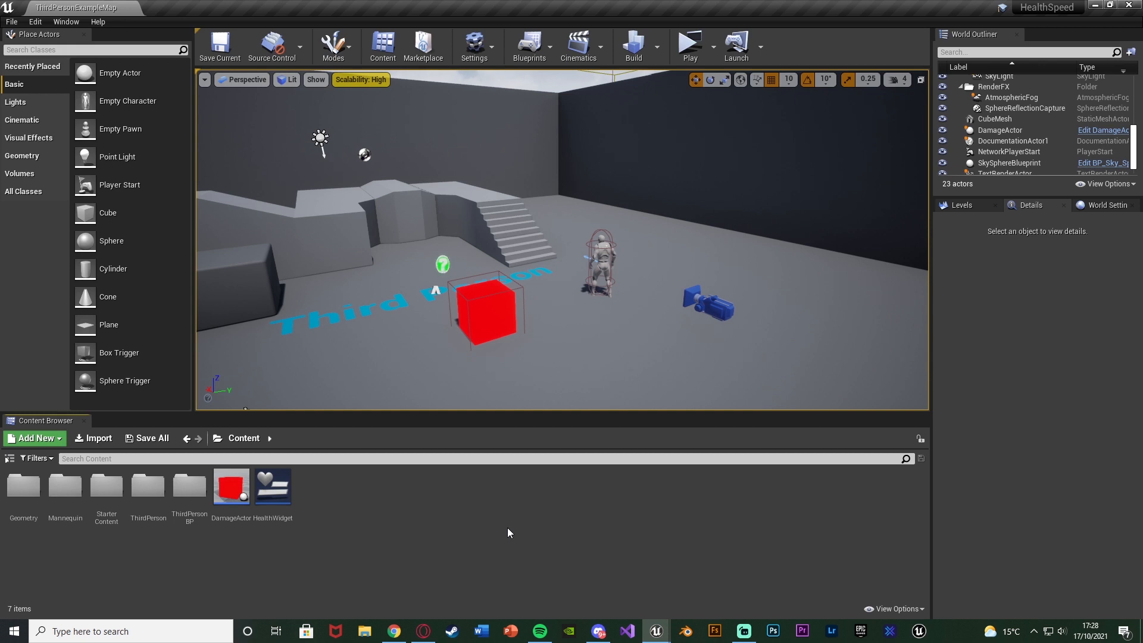
mouse_move(689, 46)
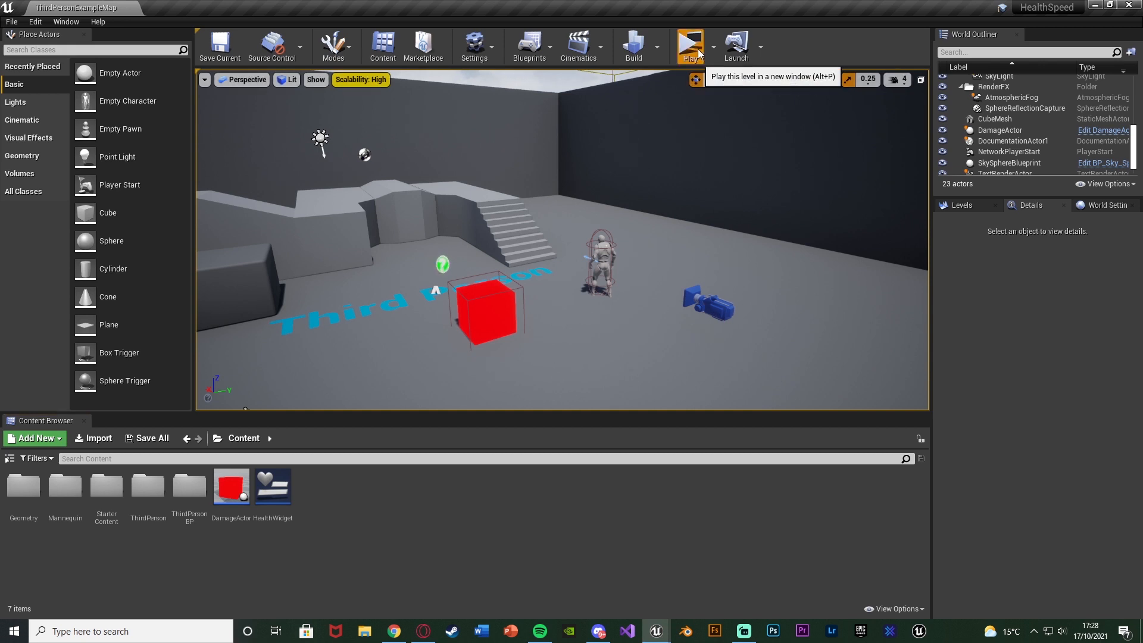
Step: Open ThirdPersonCharacter from ThirdPersonBP > Blueprints and review its Event AnyDamage health logic
click(689, 45)
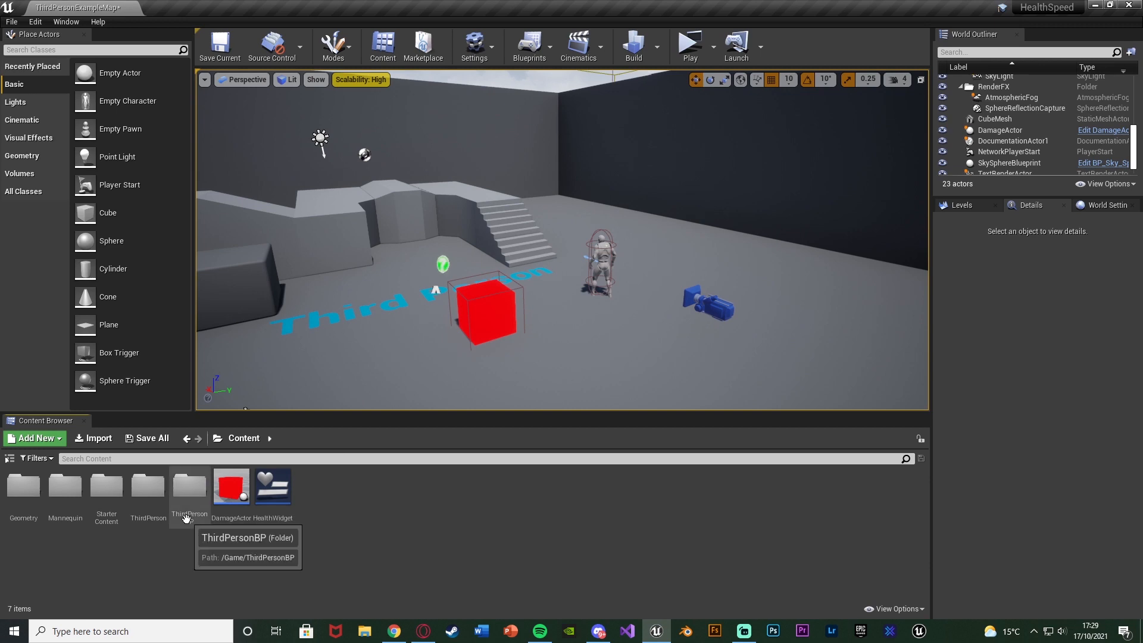
double_click(189, 487)
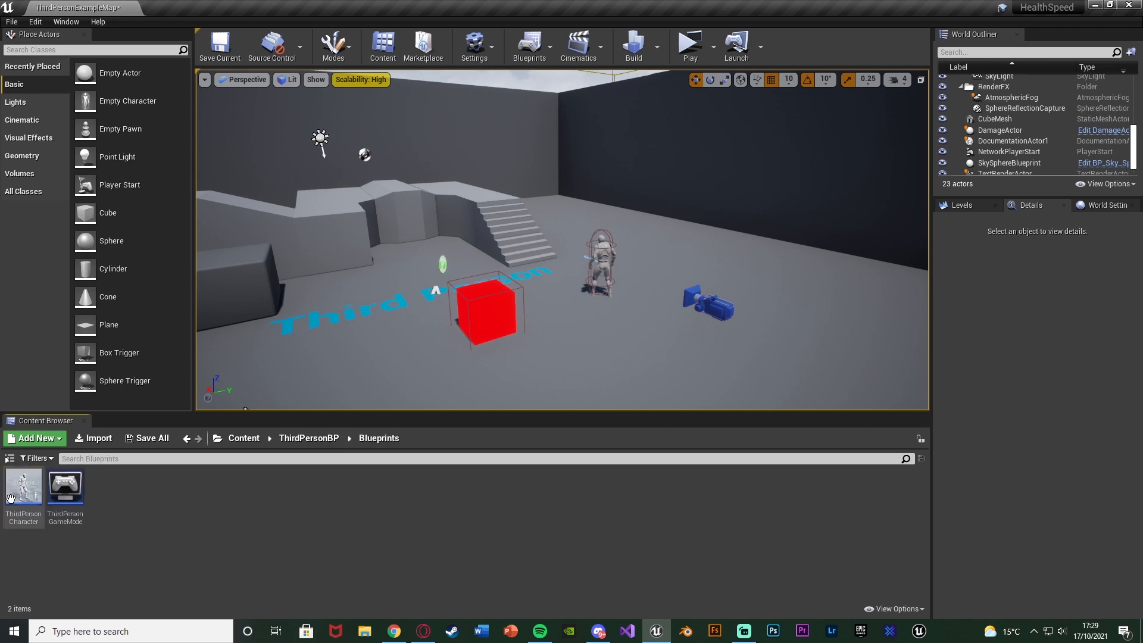
double_click(23, 484)
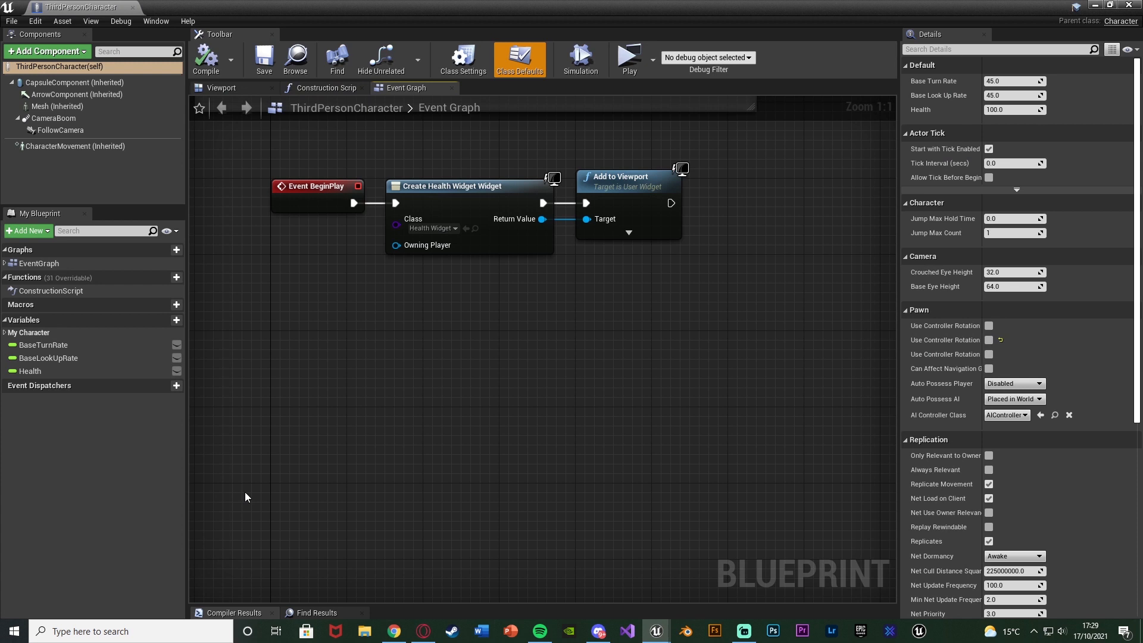
mouse_move(298, 429)
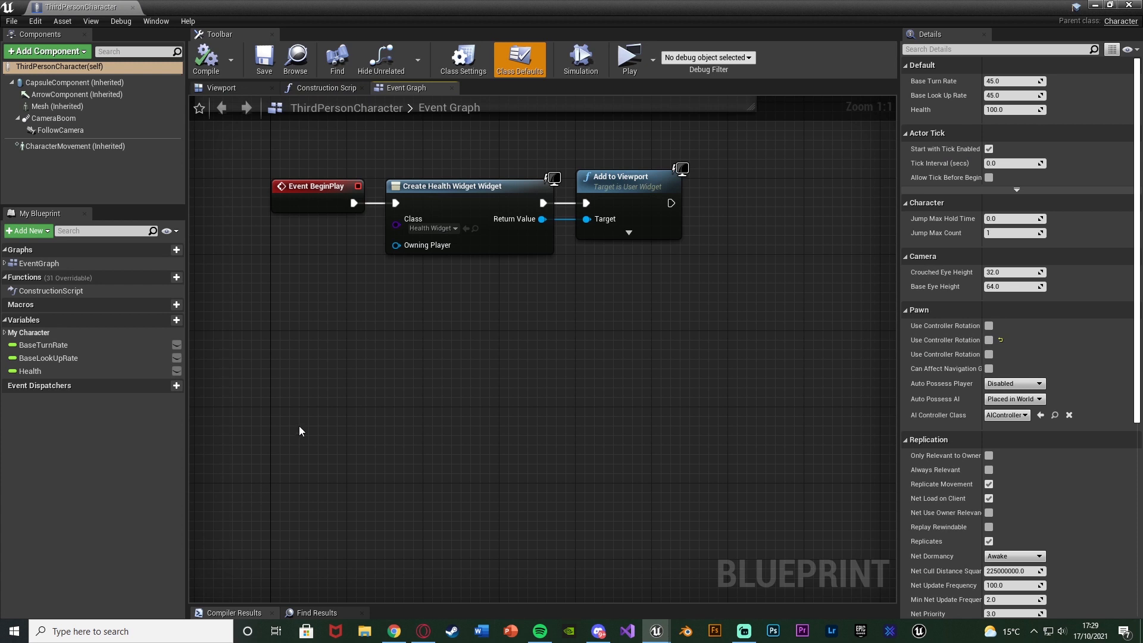
mouse_move(255, 151)
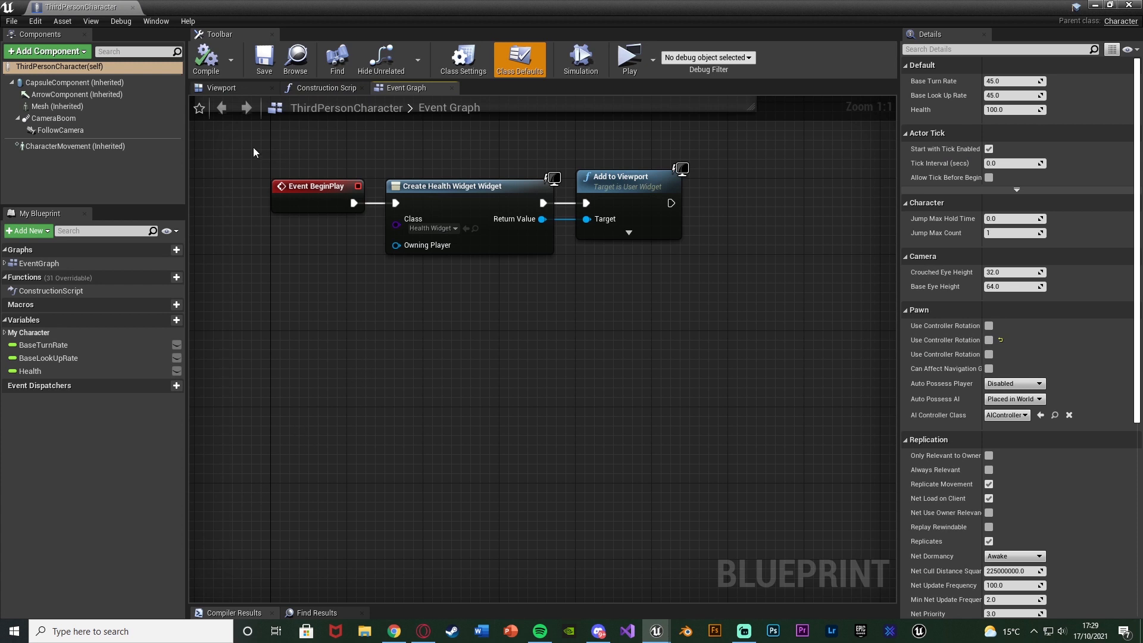
click(519, 60)
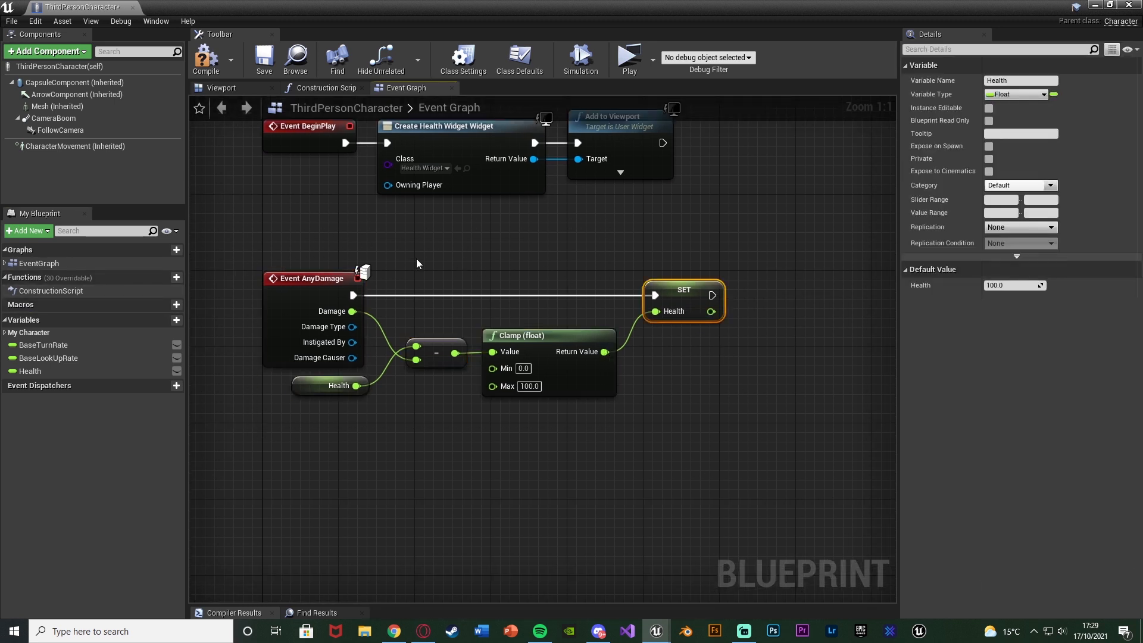
click(264, 60)
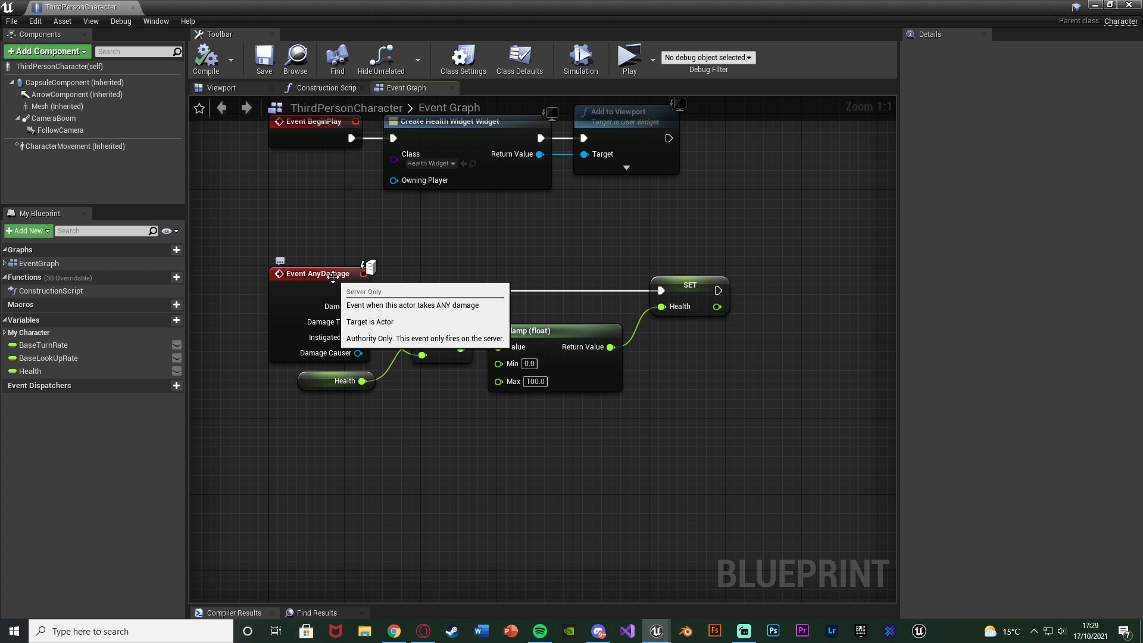
mouse_move(346, 408)
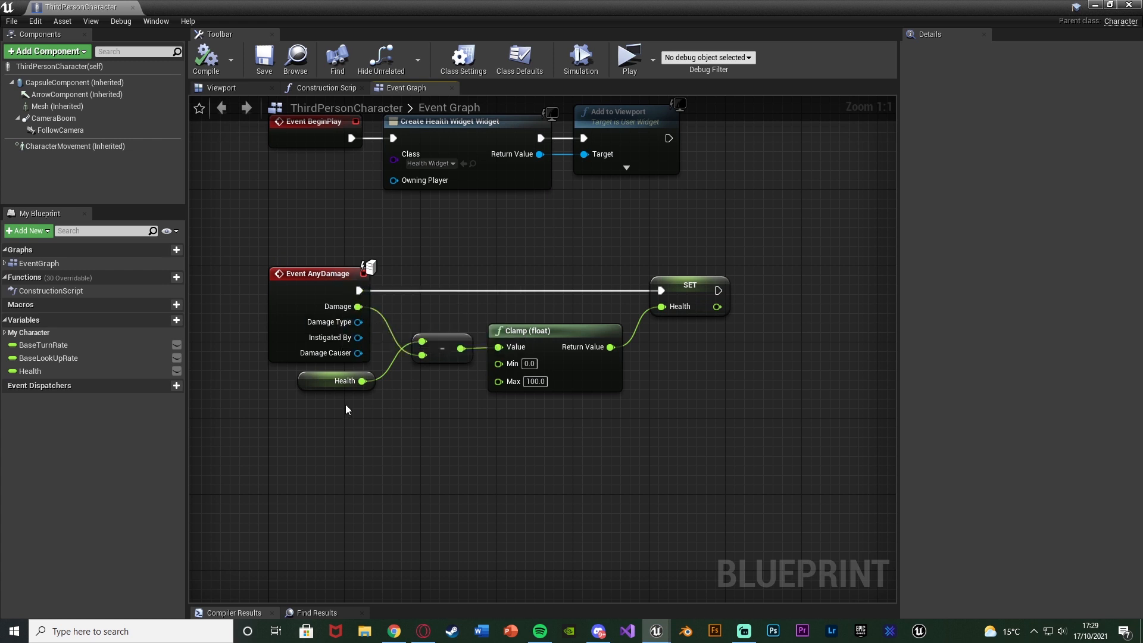
mouse_move(556, 404)
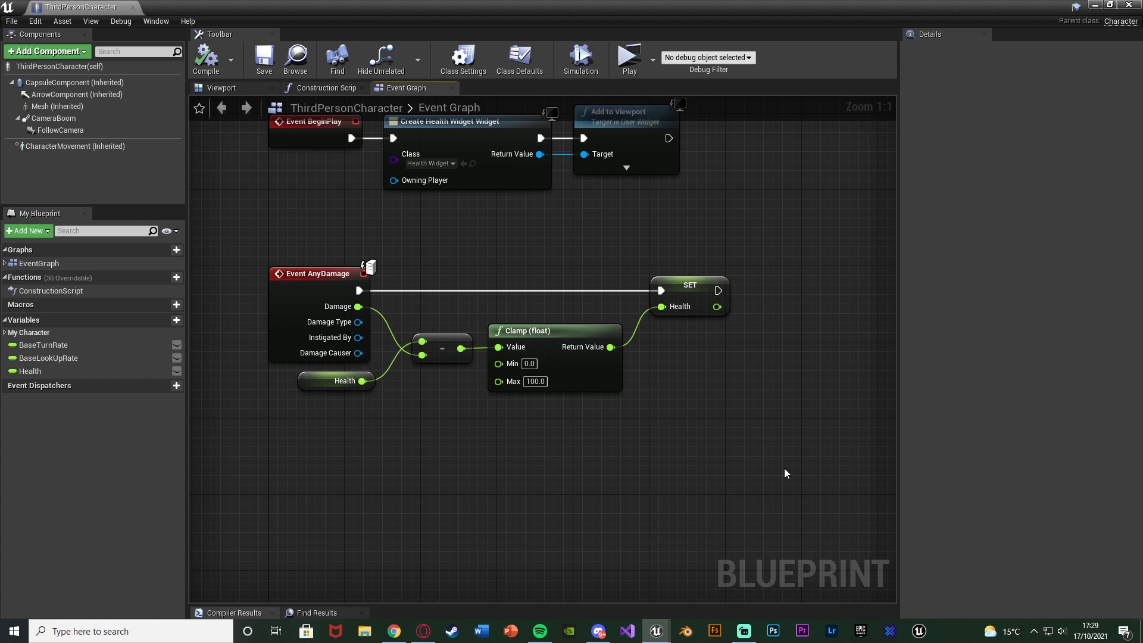
mouse_move(561, 422)
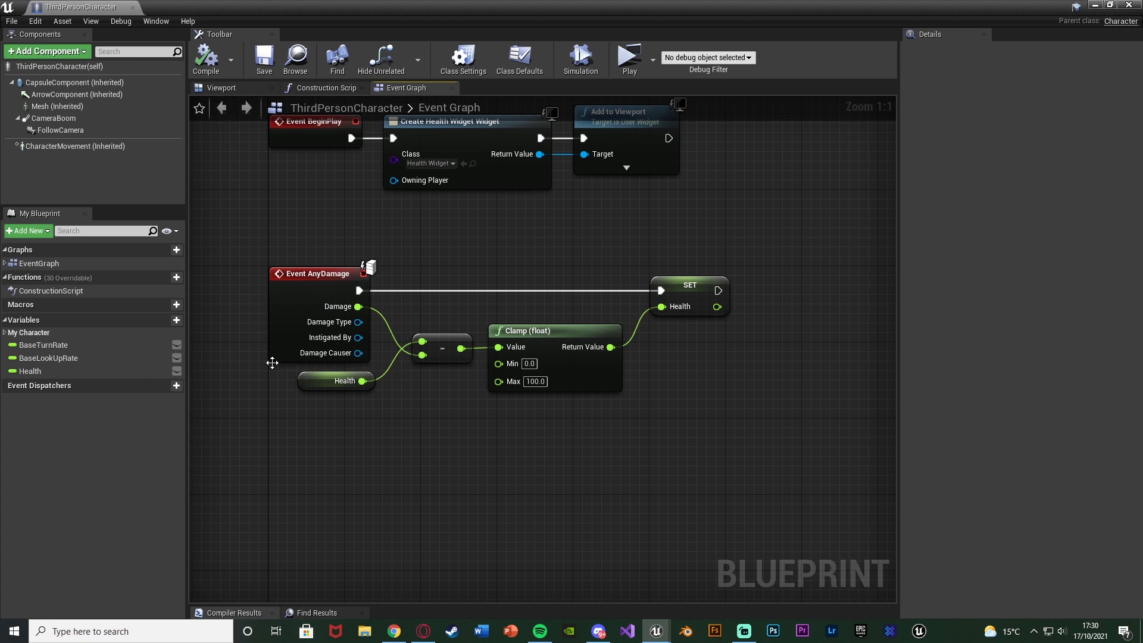
Step: Add a new macro named 'Check Health' to the character blueprint
click(165, 304)
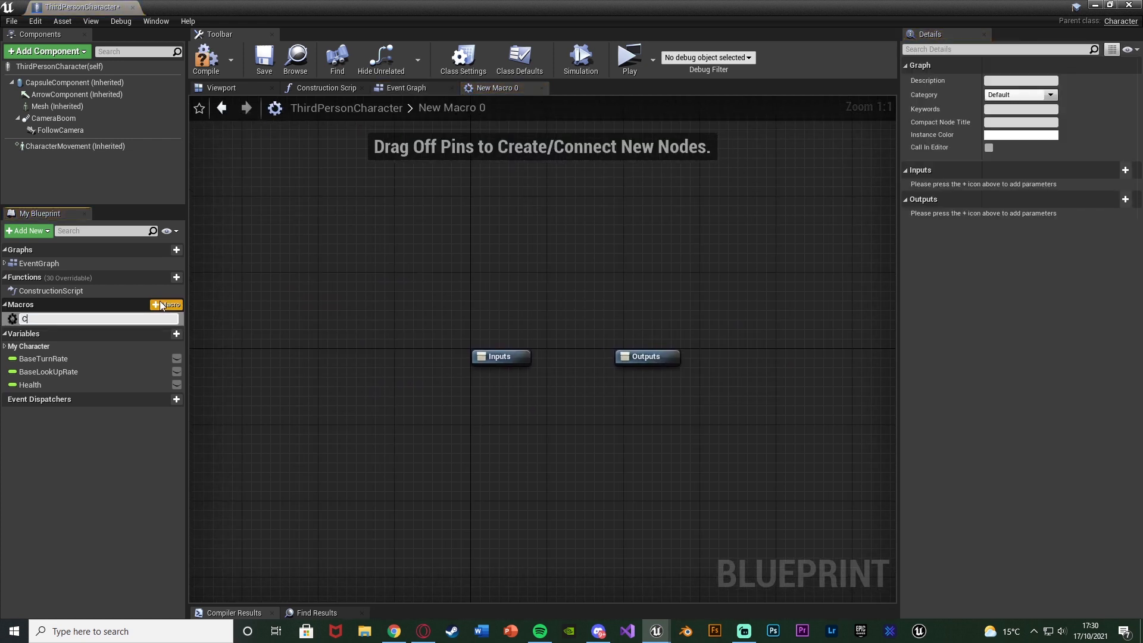
text(Check Health)
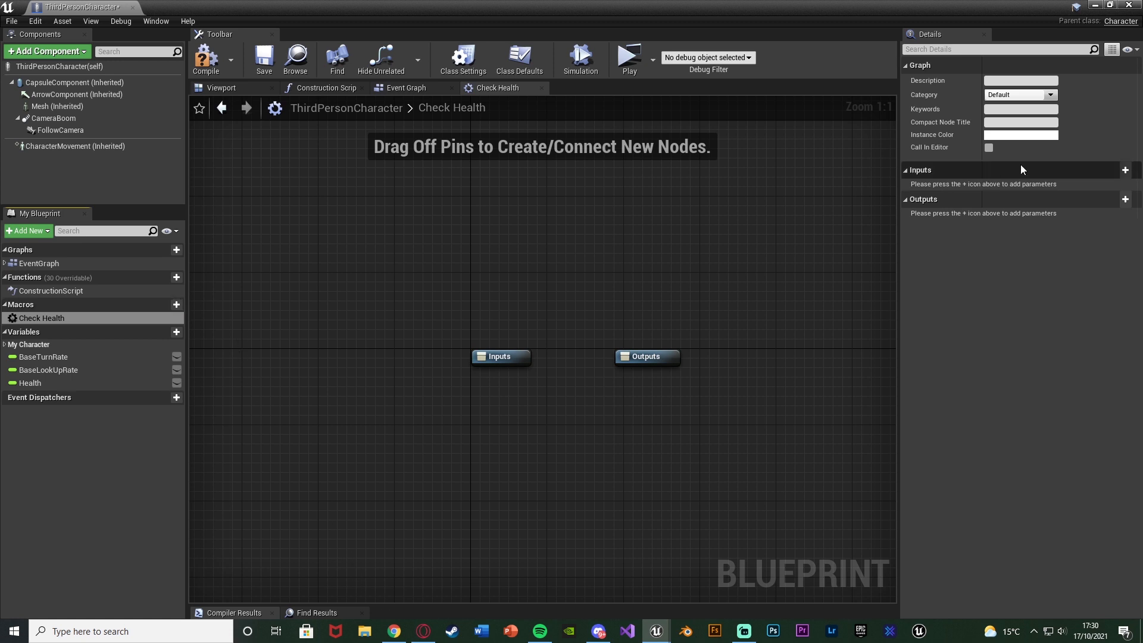
Step: Give the macro an exec input 'in' and an exec output 'Out'
click(1125, 170)
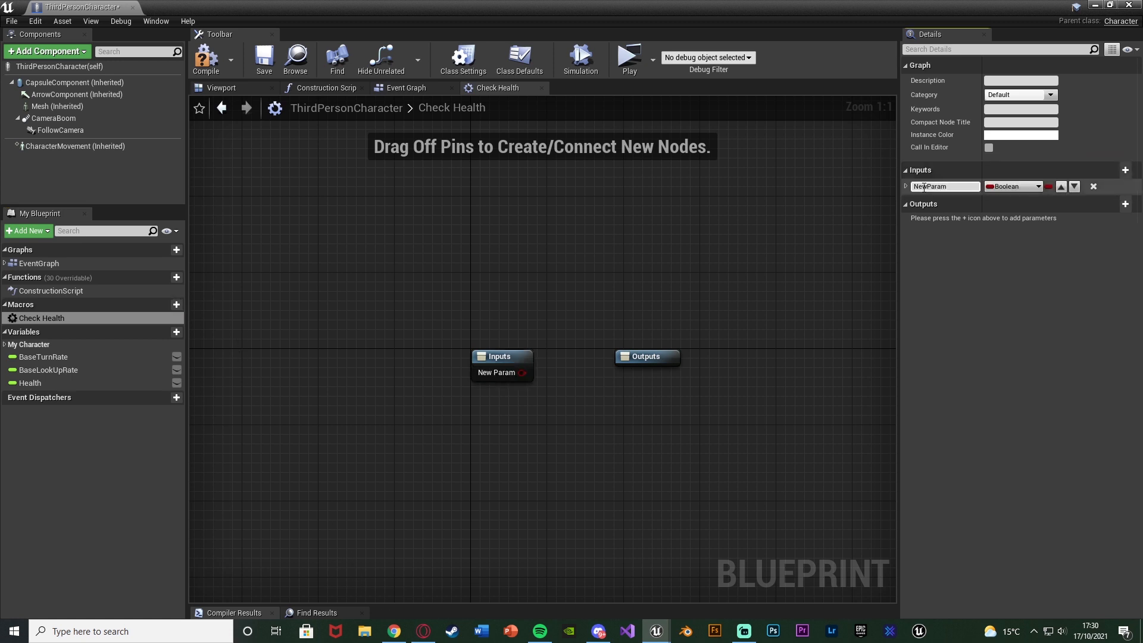
text(in)
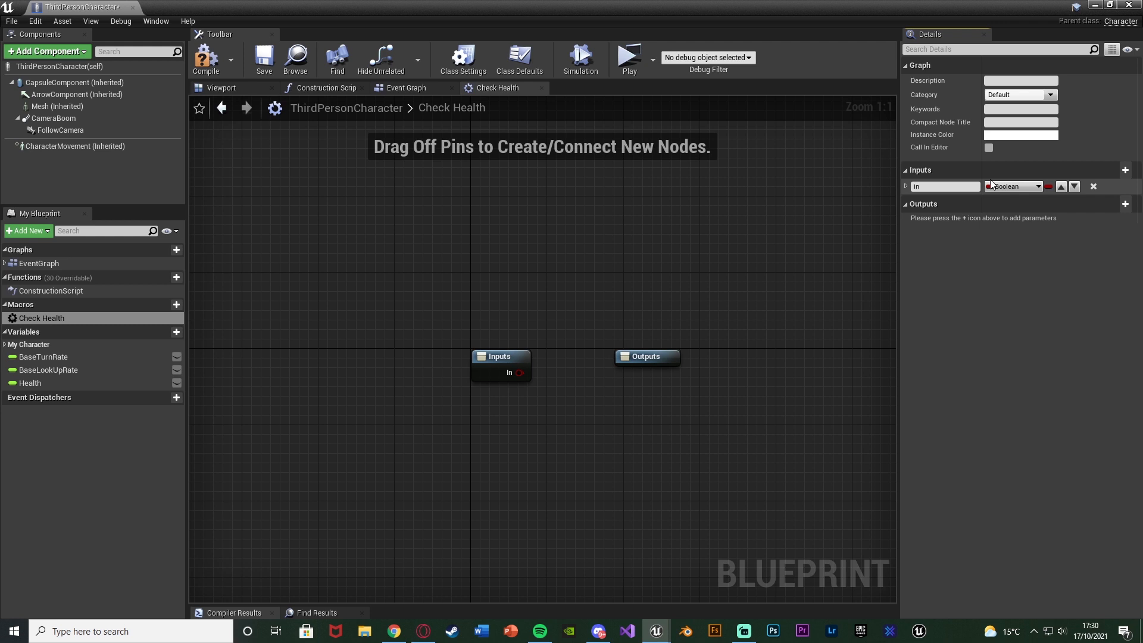
click(1013, 186)
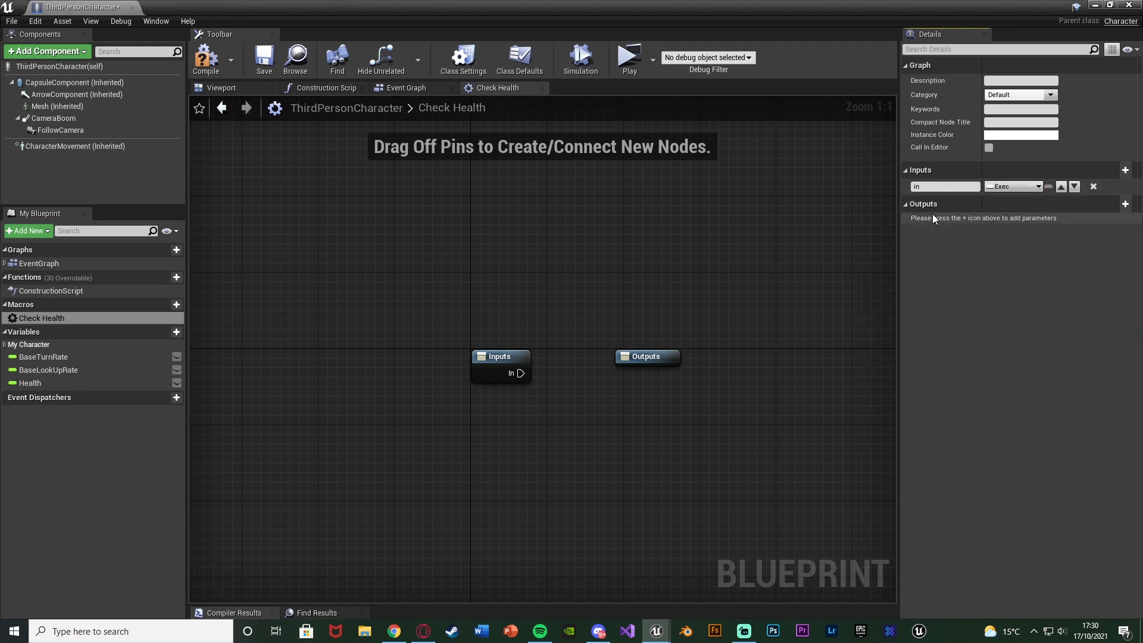
click(1125, 203)
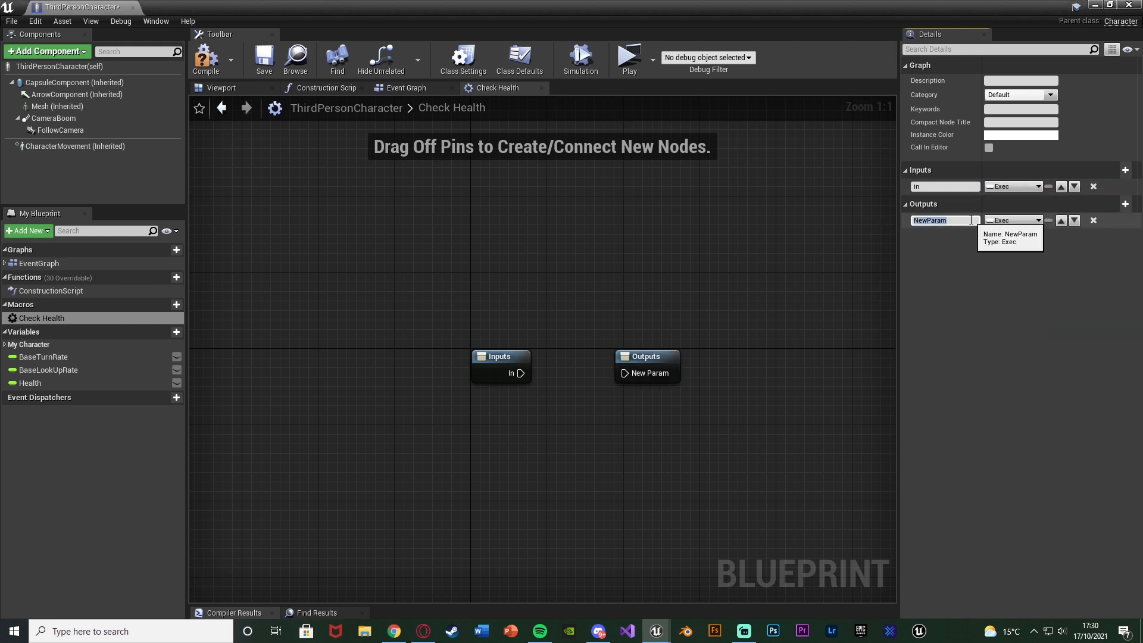
text(Out)
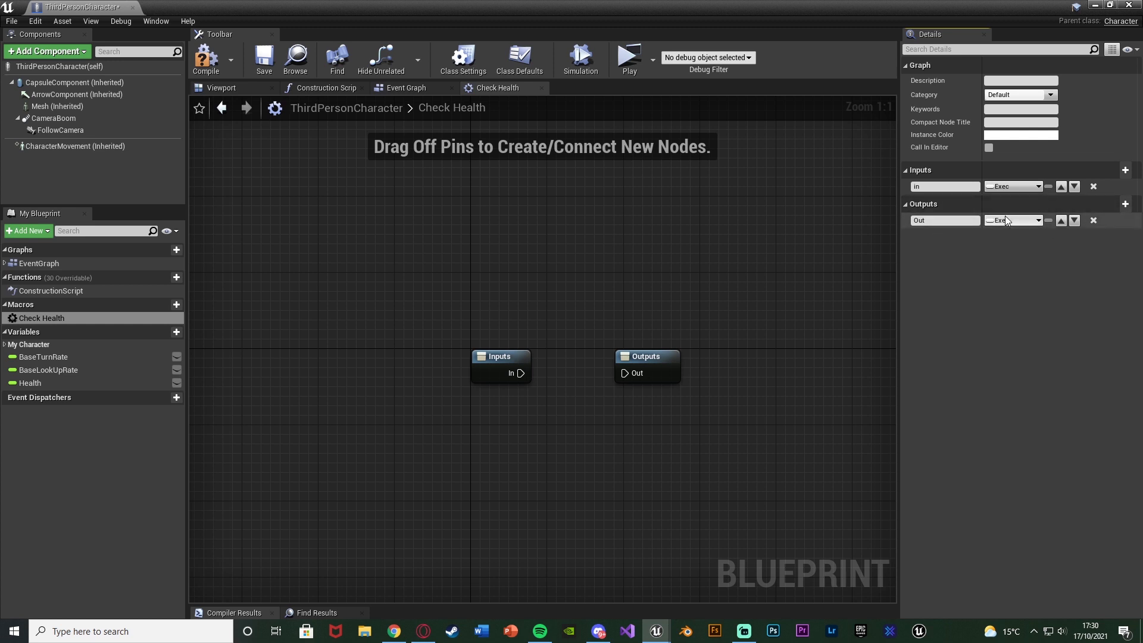
click(904, 171)
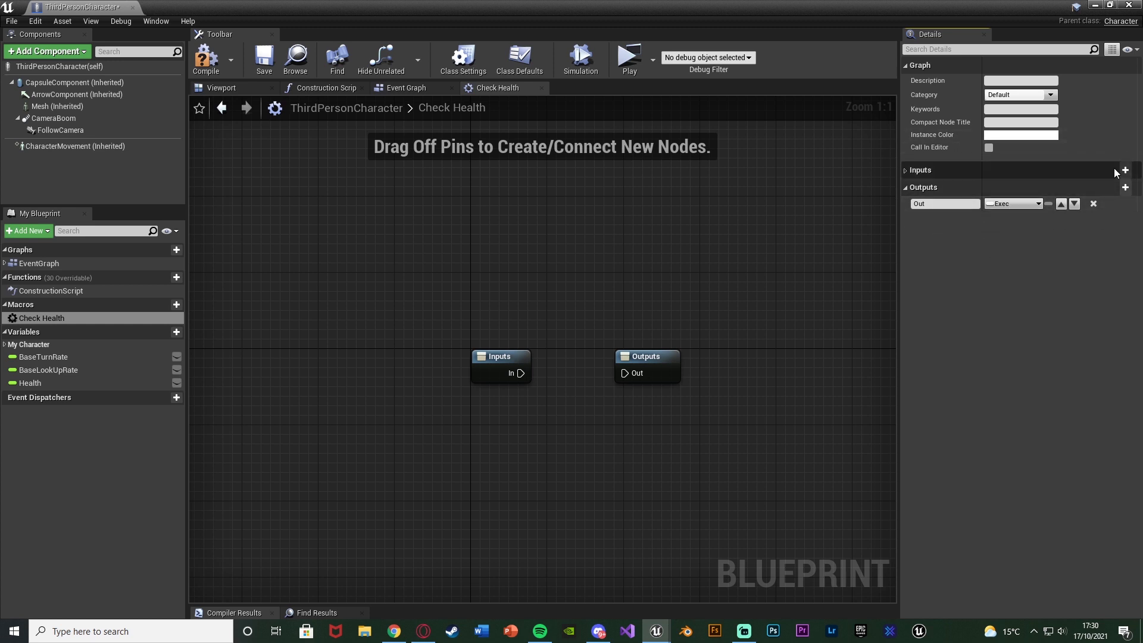
Step: Add a second macro input 'Health' of type float
click(1124, 170)
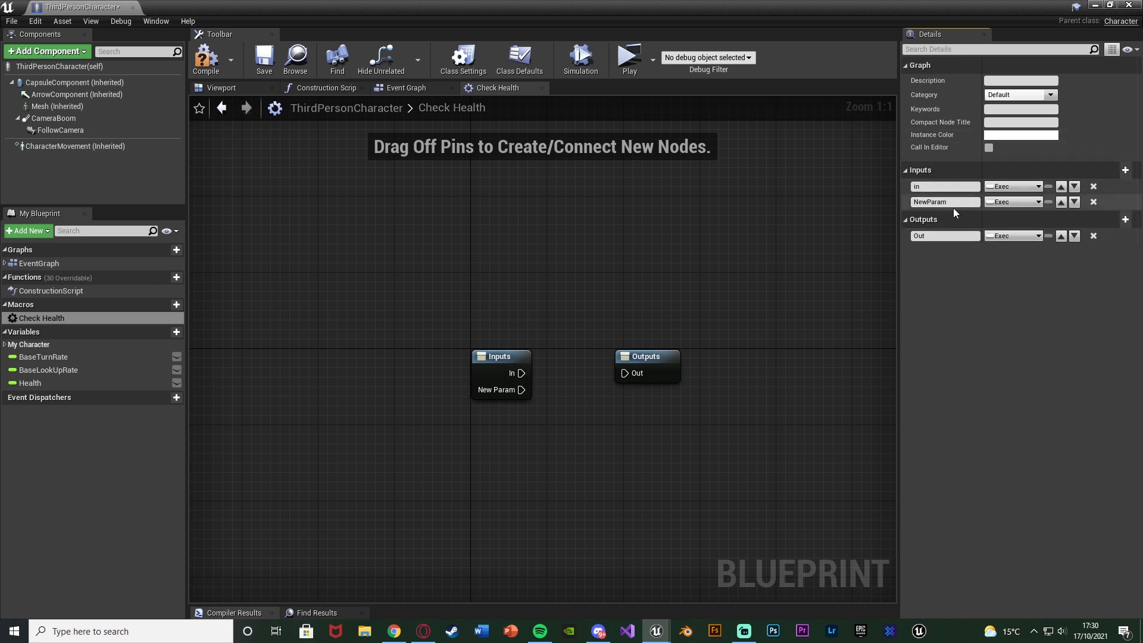
text(Health)
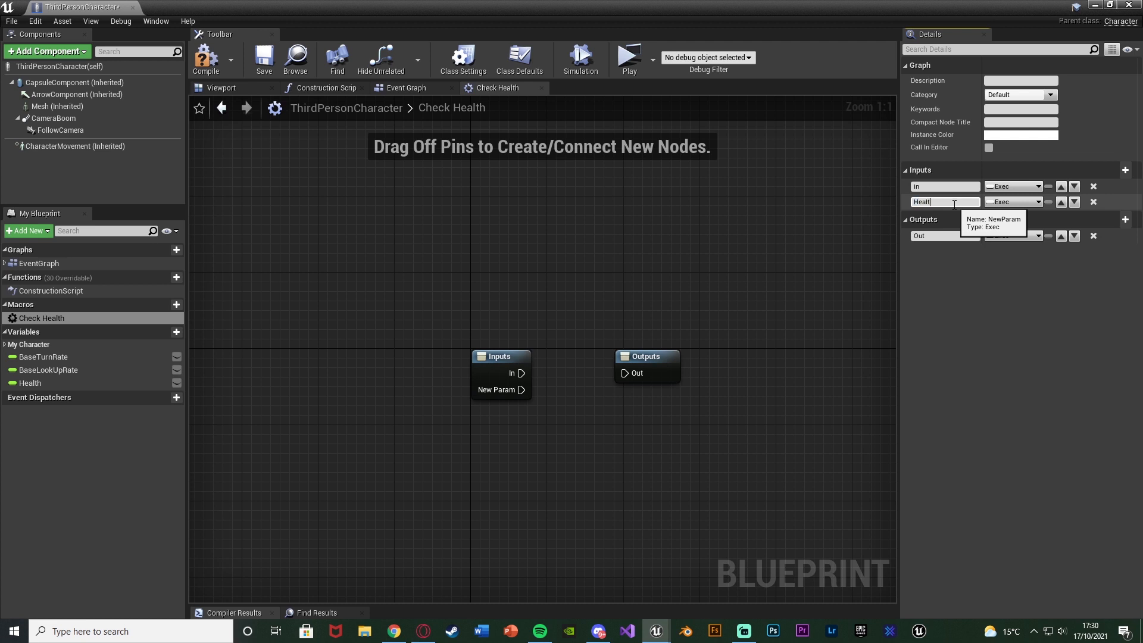
click(1011, 202)
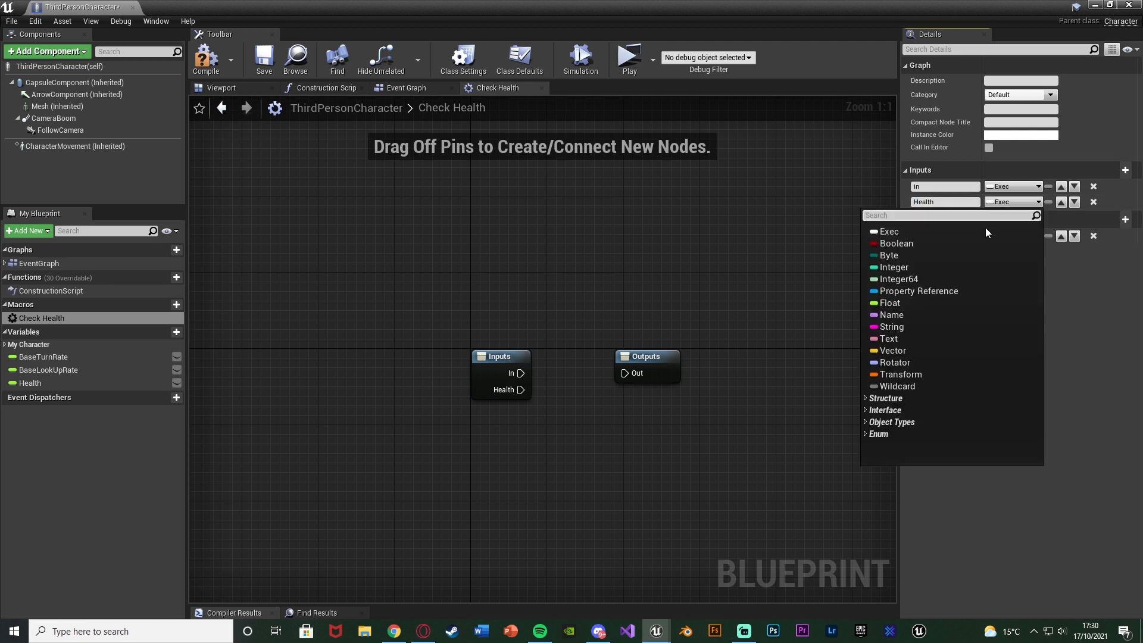
click(889, 302)
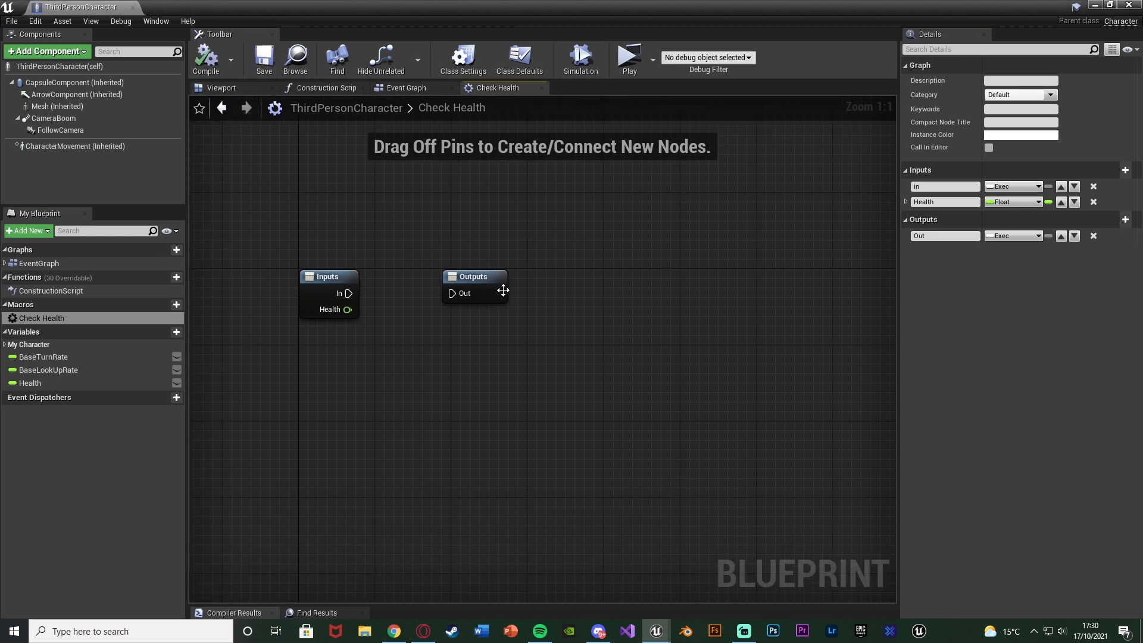
Step: Move the output node aside and add a float greater-than comparison fed by Health
drag(474, 285, 864, 284)
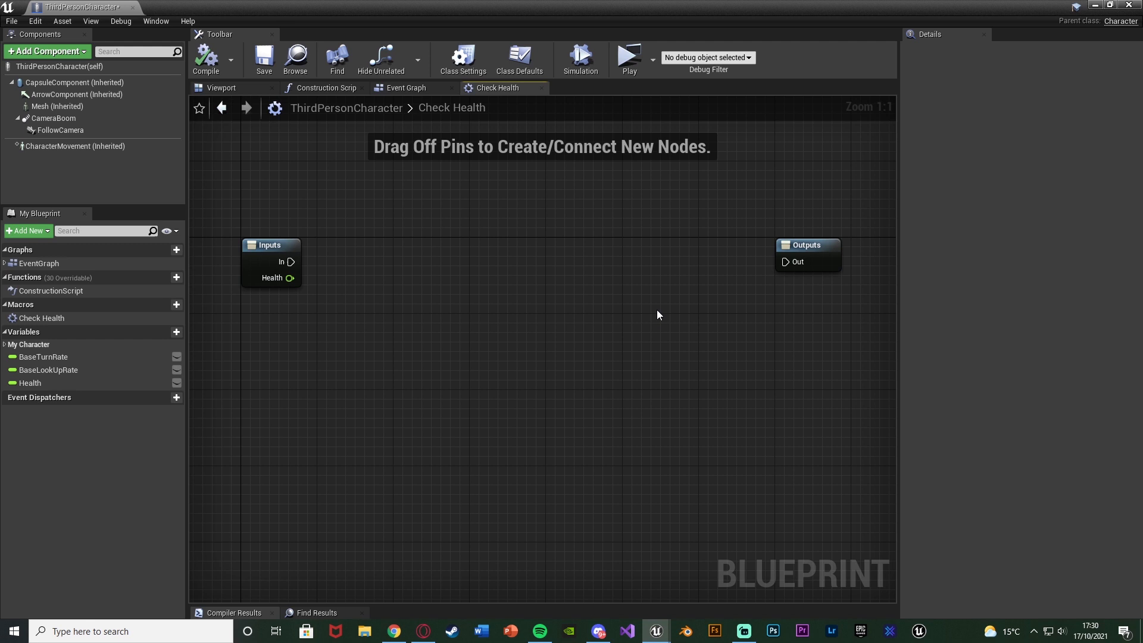
mouse_move(323, 306)
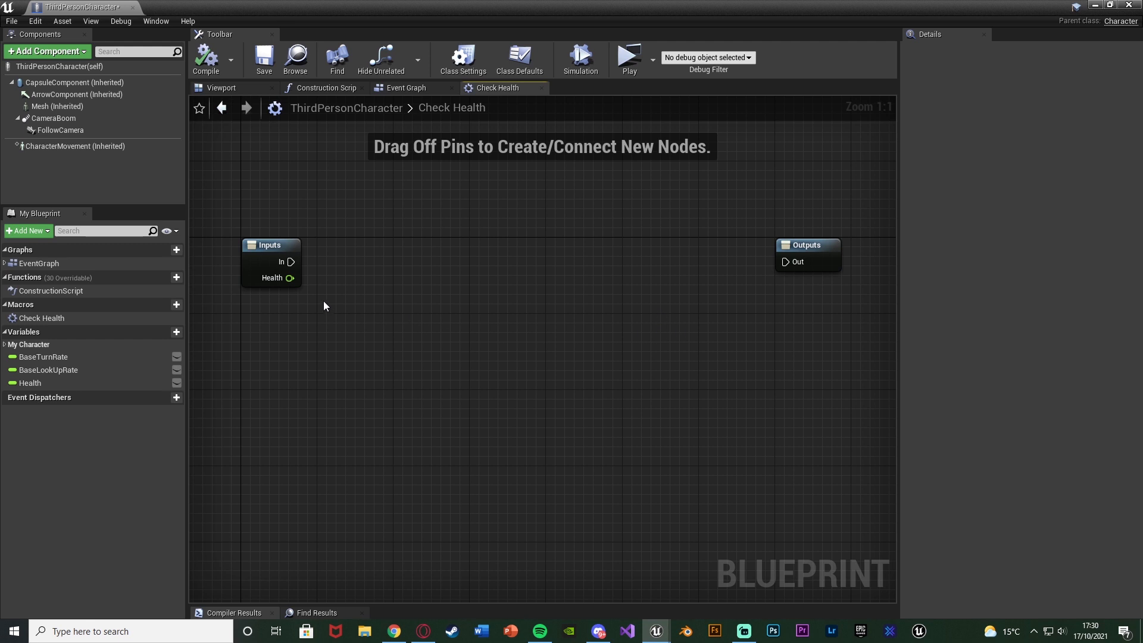
mouse_move(290, 277)
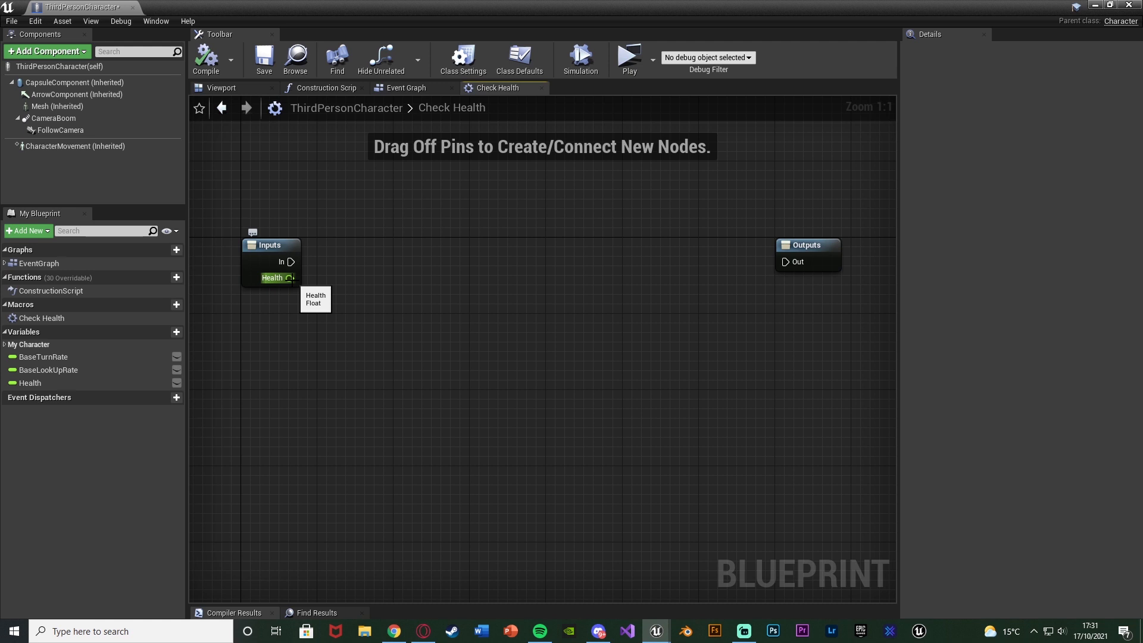
drag(290, 277, 358, 326)
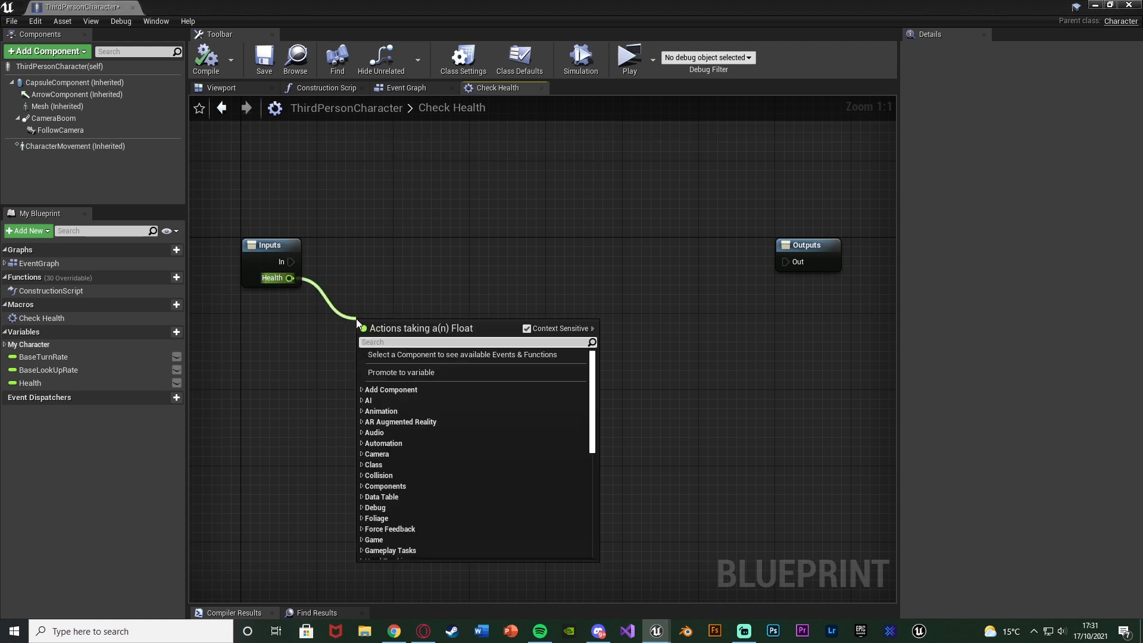
text(>)
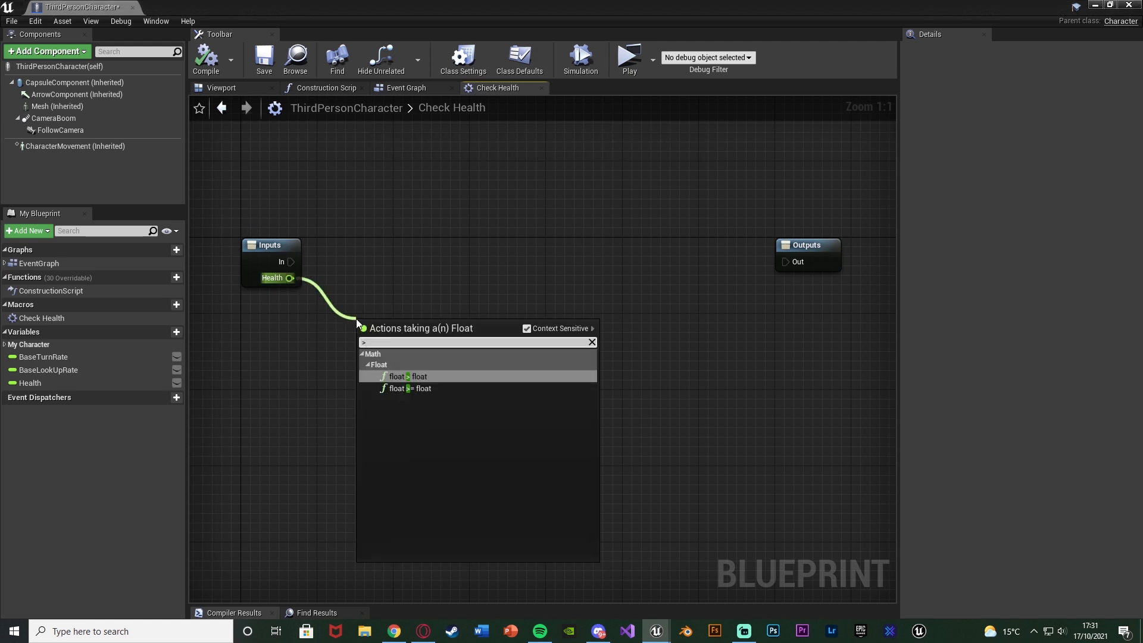
click(401, 376)
text(90)
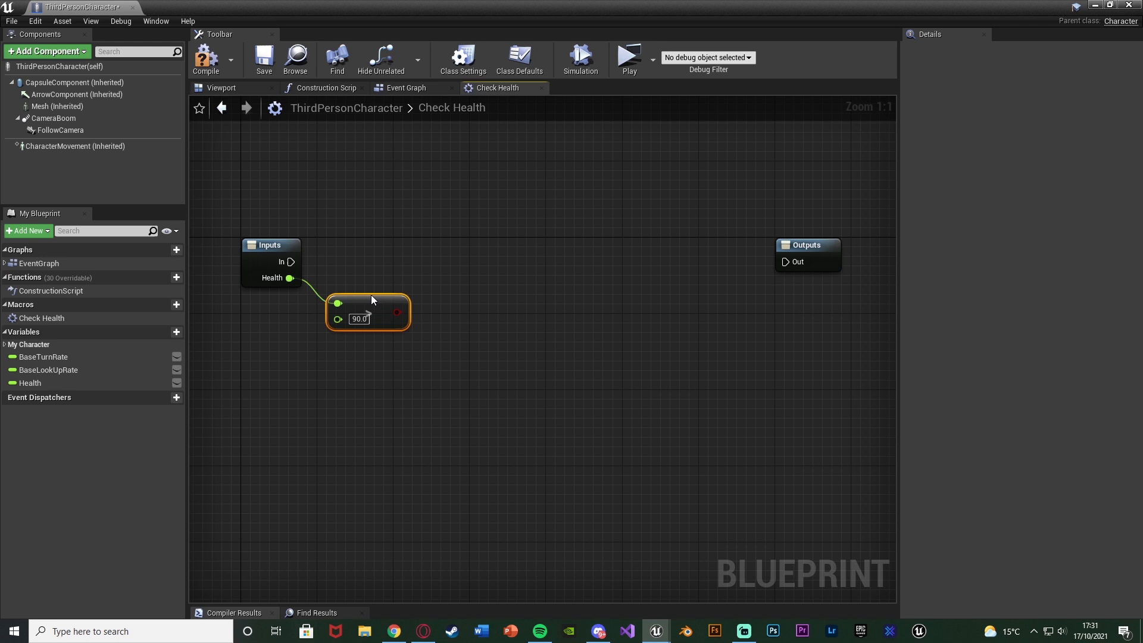
mouse_move(413, 262)
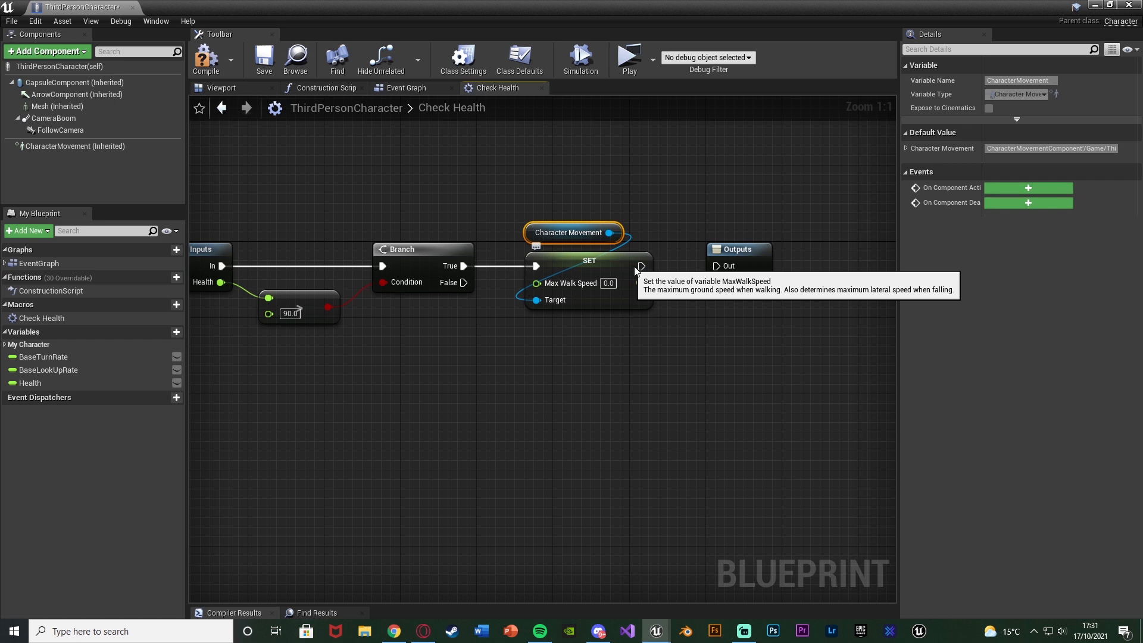
Step: Set Max Walk Speed to 600.0 for the above-90 health branch
click(608, 283)
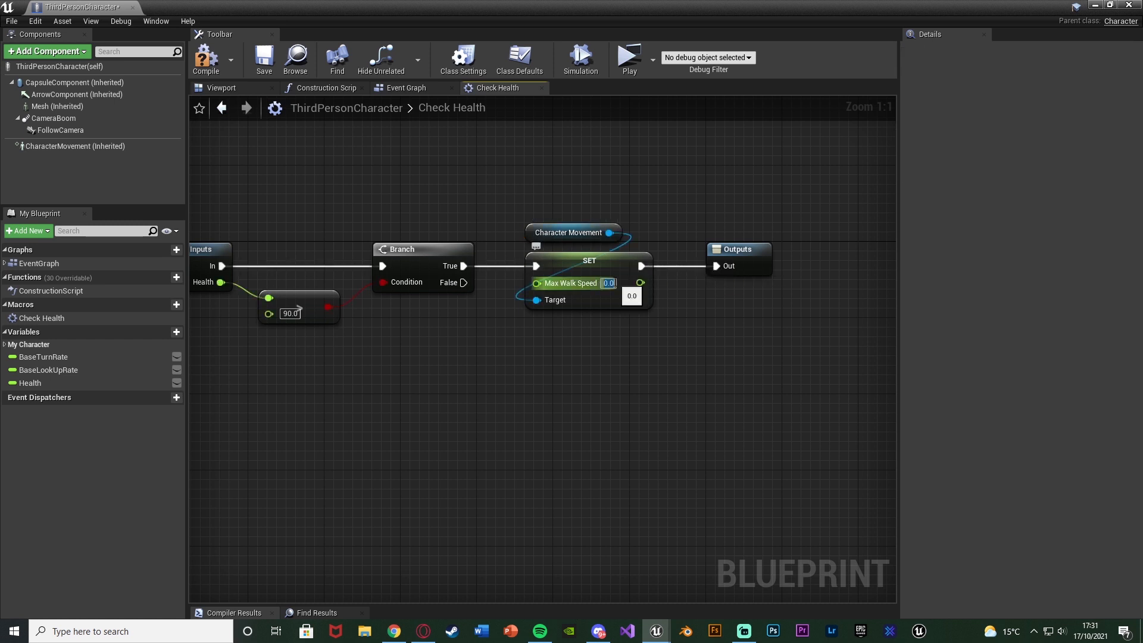
text(600.0)
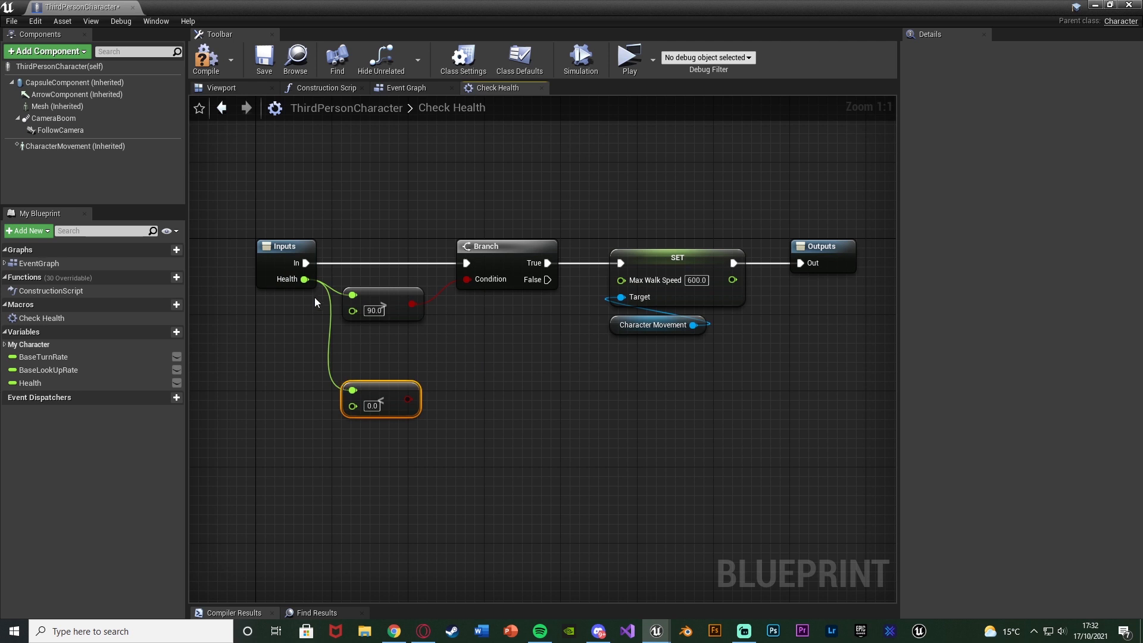
Step: Add a Health > 50.0 comparison ANDed with the first check, setting walk speed 300.0
drag(304, 278, 350, 441)
text(90)
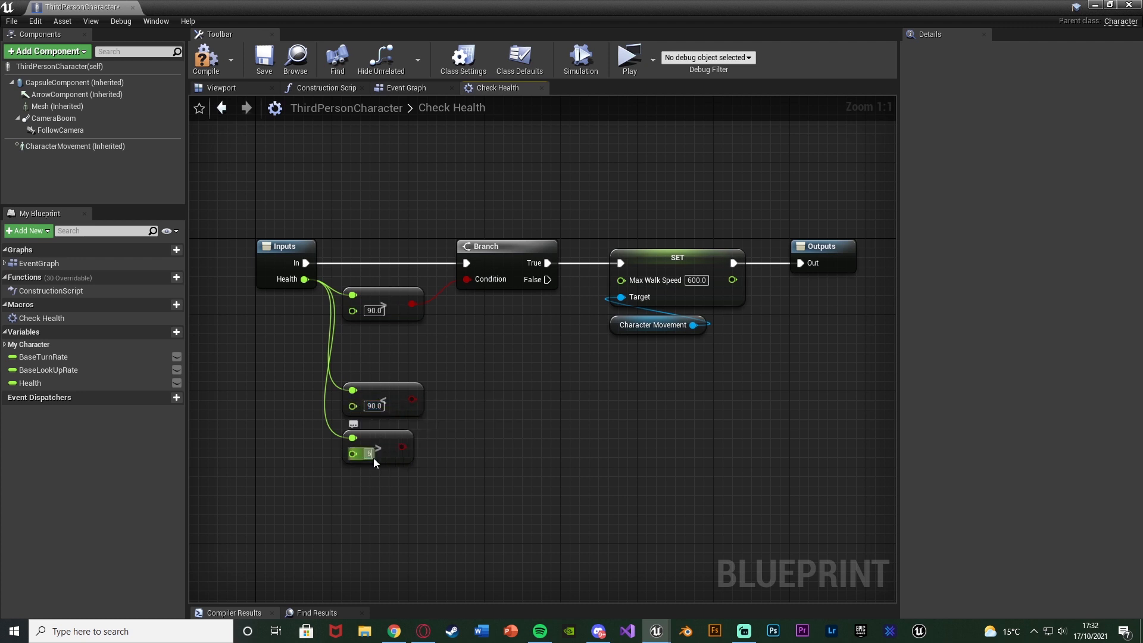
text(50.0)
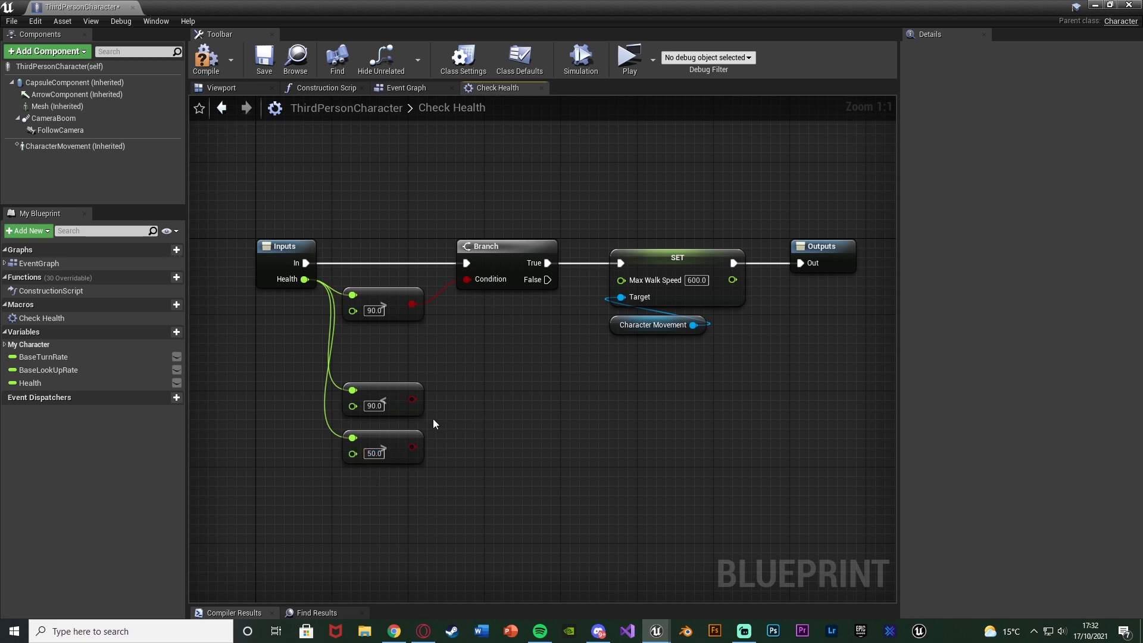
mouse_move(400, 414)
text(and)
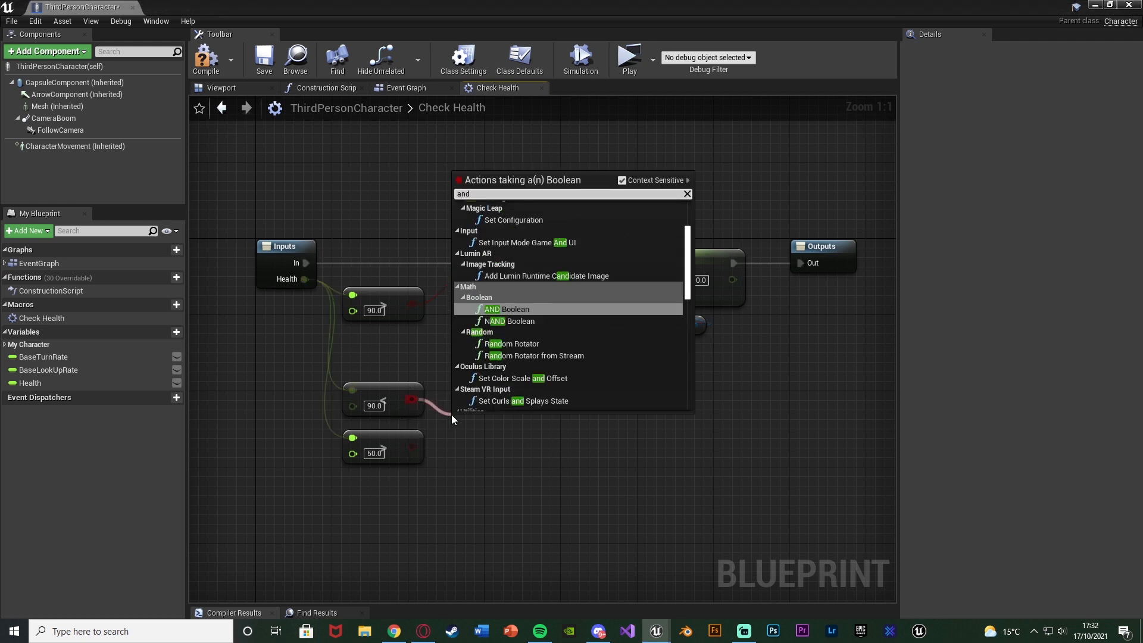
click(512, 308)
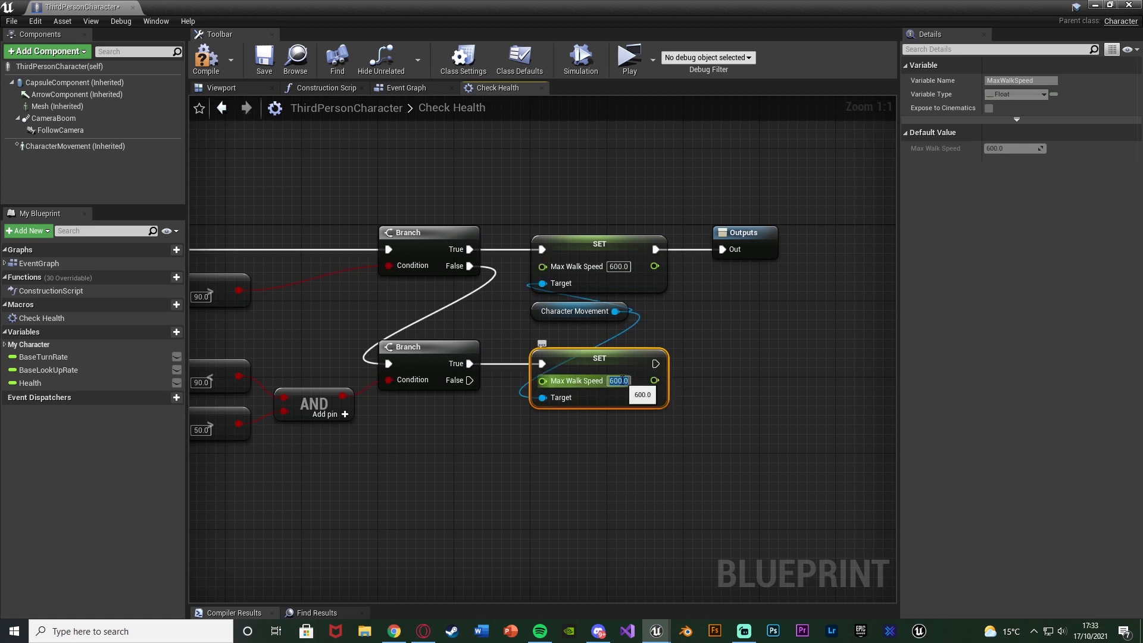
text(300.0)
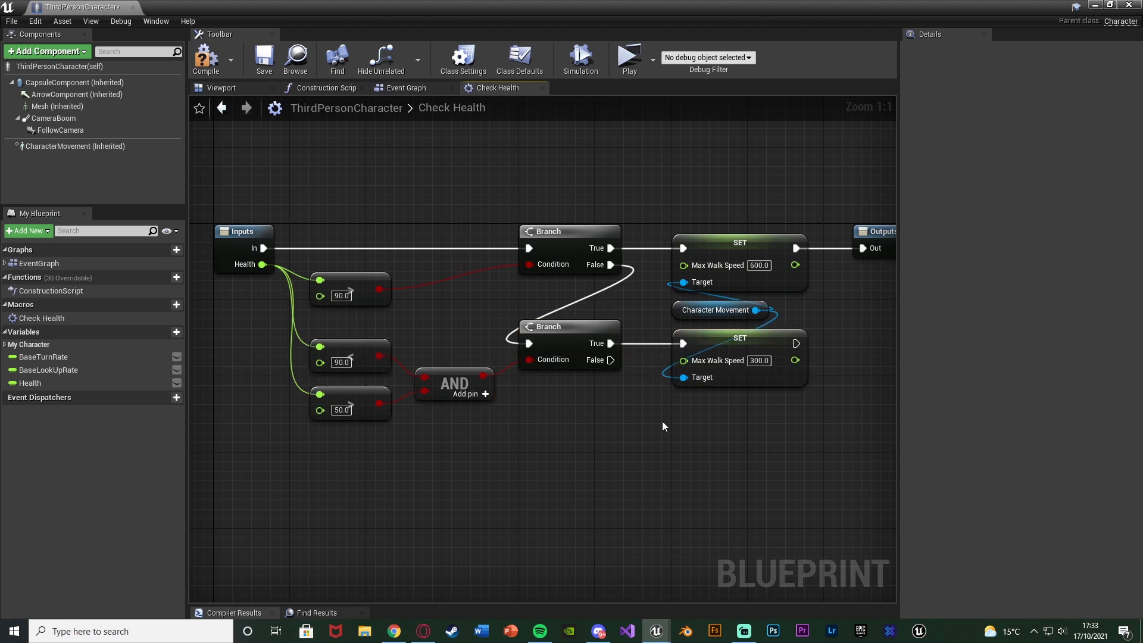
mouse_move(548, 441)
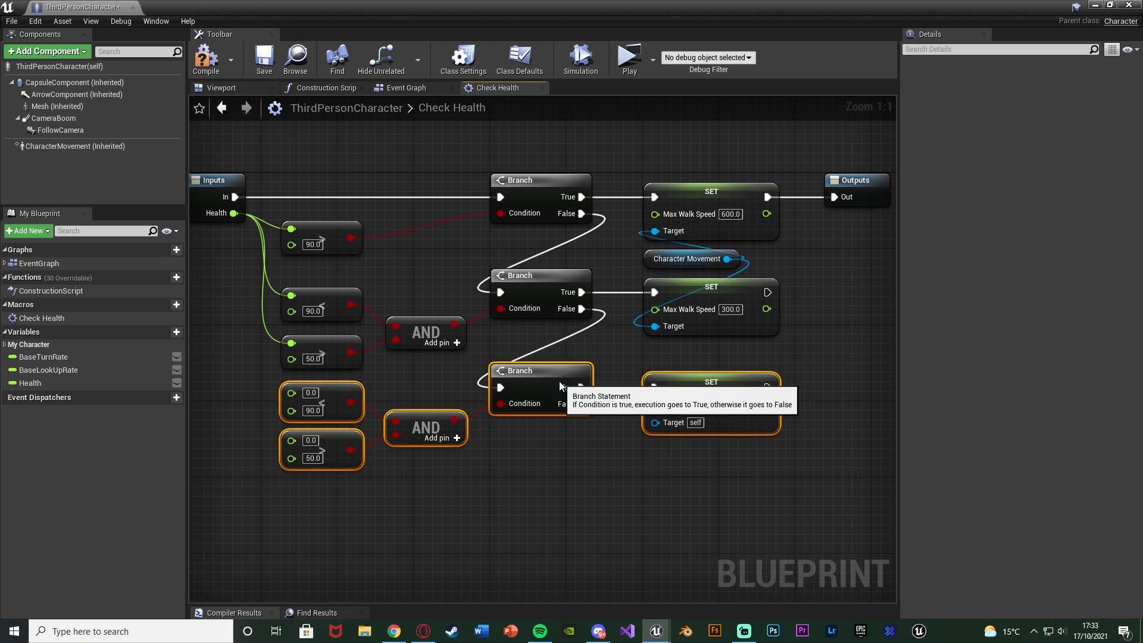
Step: Set the duplicated bracket's thresholds to 50 and 20.0 for the third health check
click(688, 258)
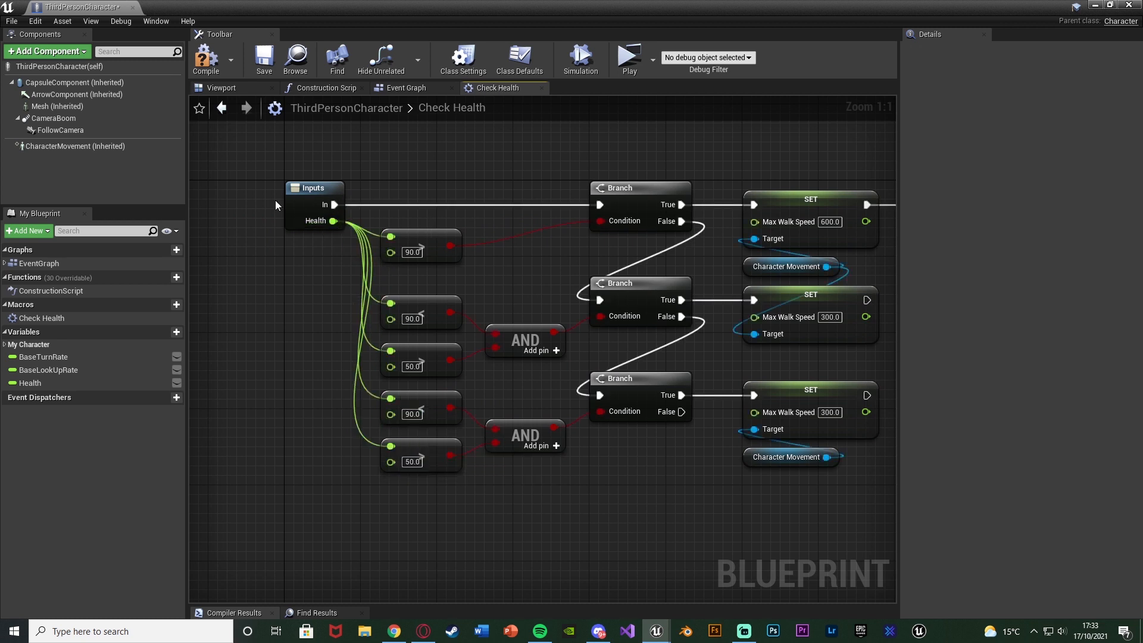
mouse_move(411, 413)
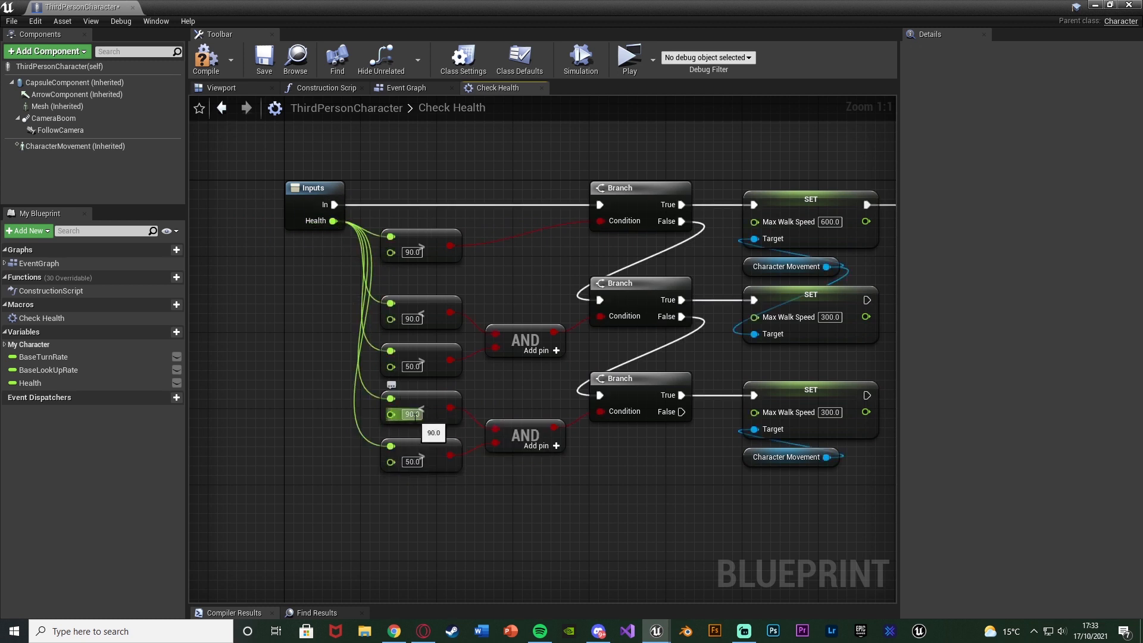
text(50)
click(413, 460)
text(20)
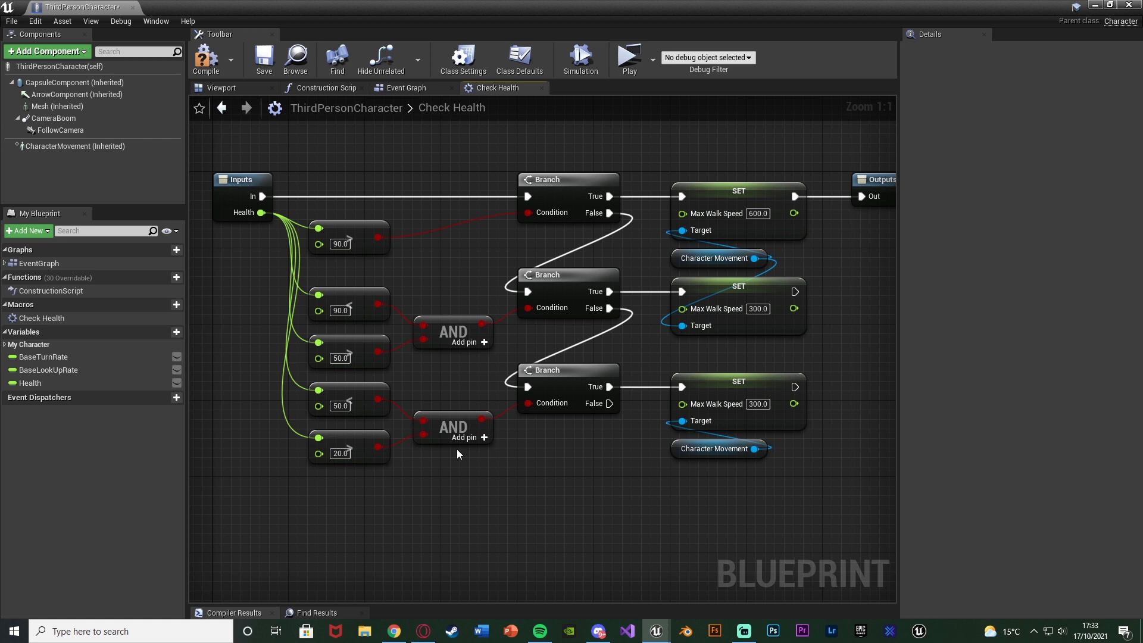
mouse_move(495, 450)
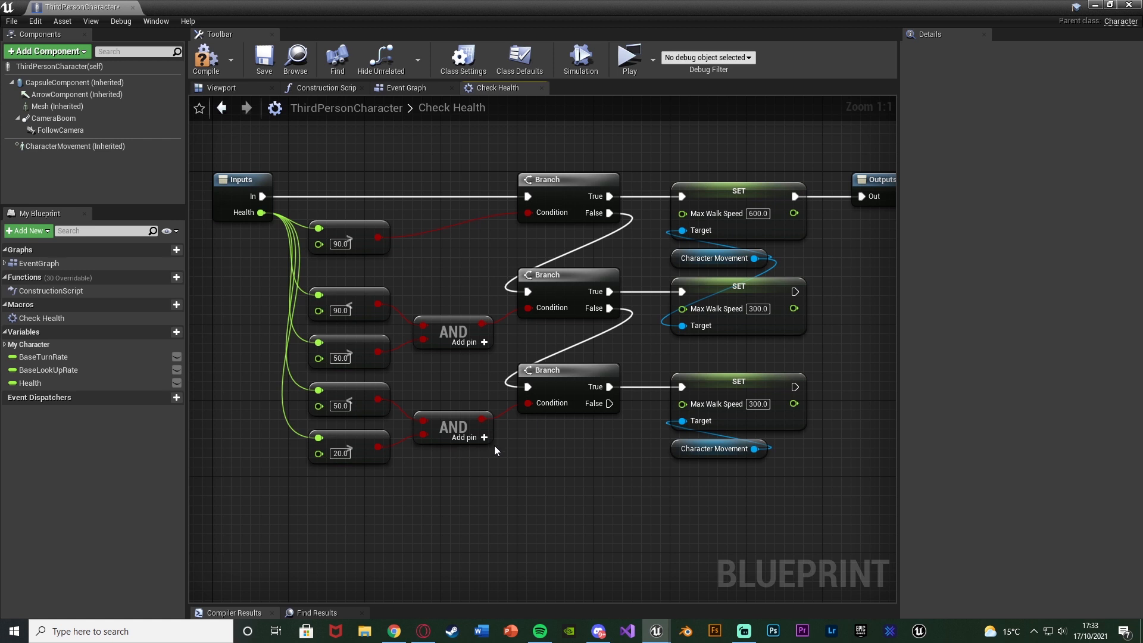
click(758, 404)
text(150)
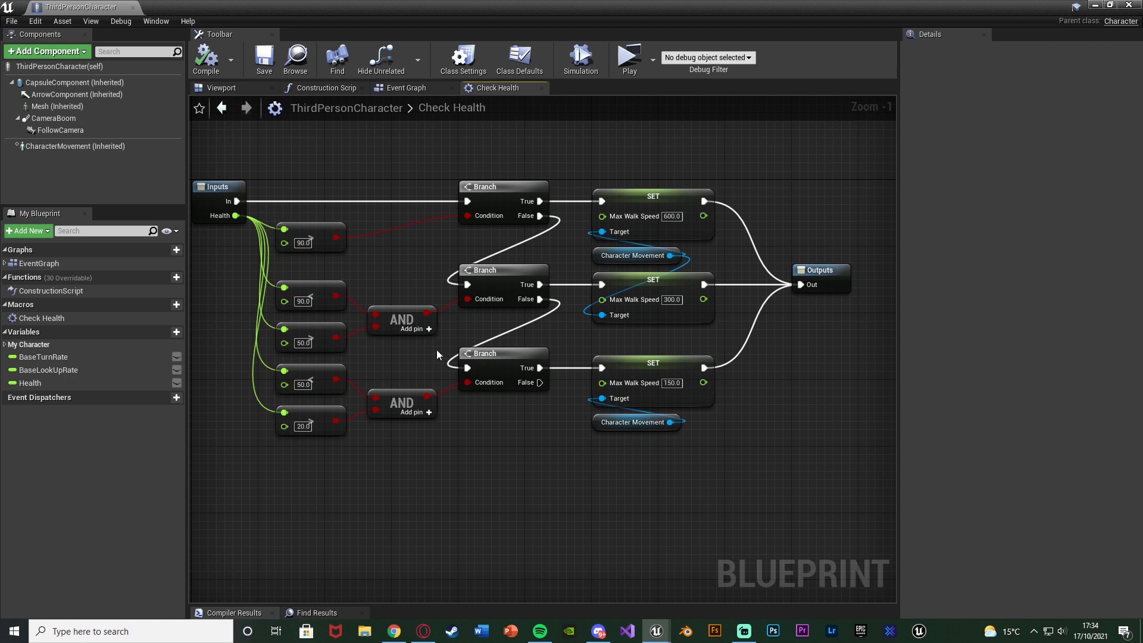
mouse_move(444, 407)
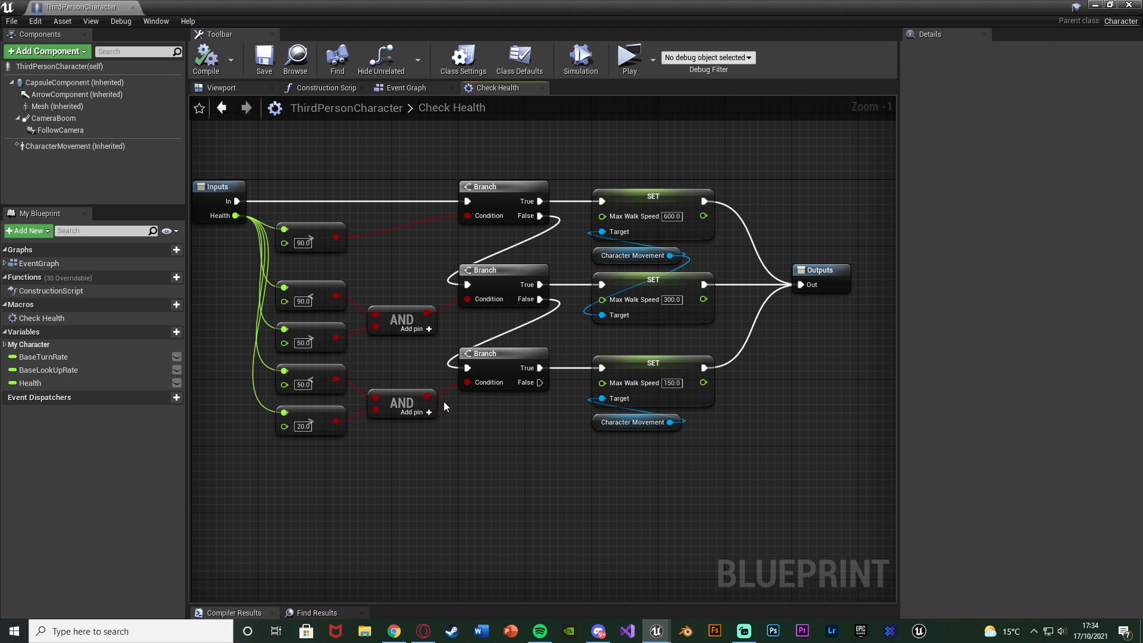
mouse_move(635, 285)
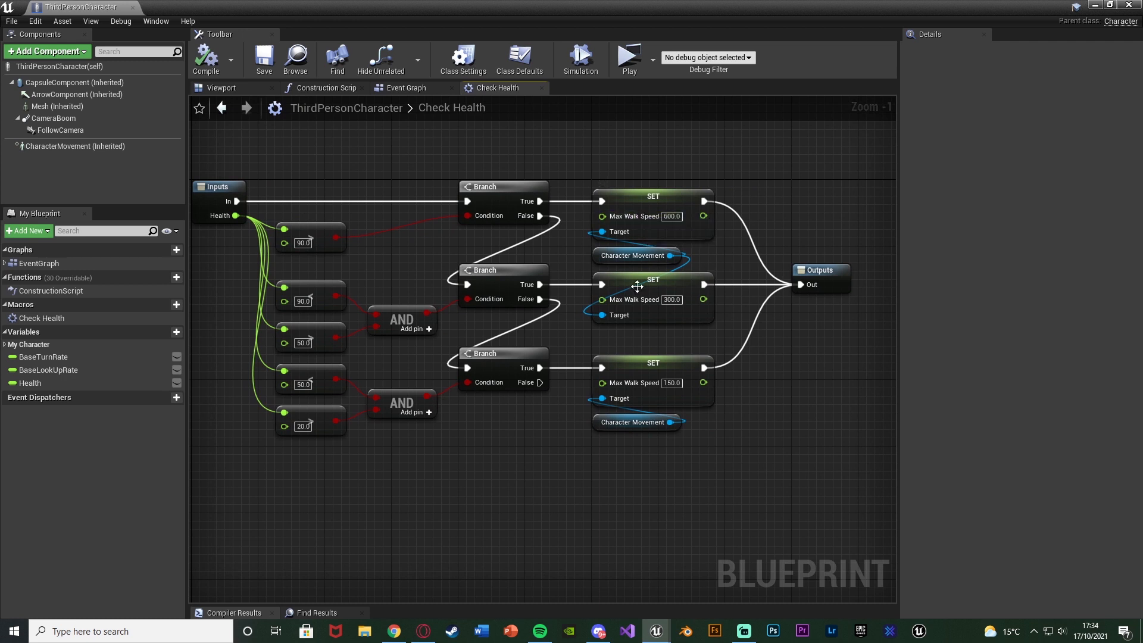
mouse_move(348, 395)
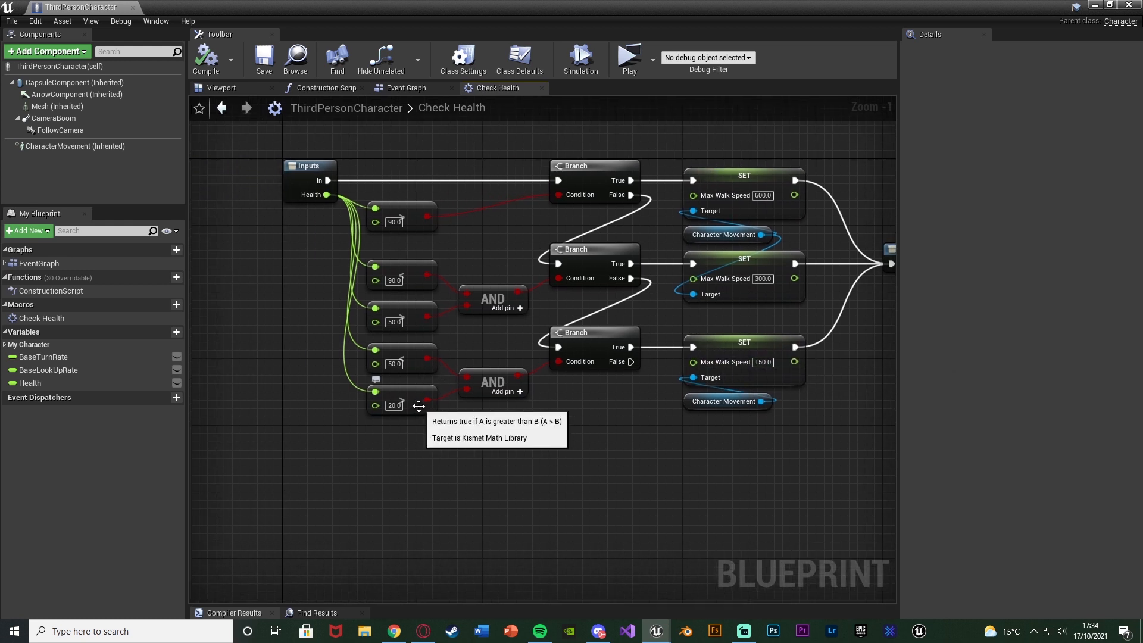
mouse_move(412, 452)
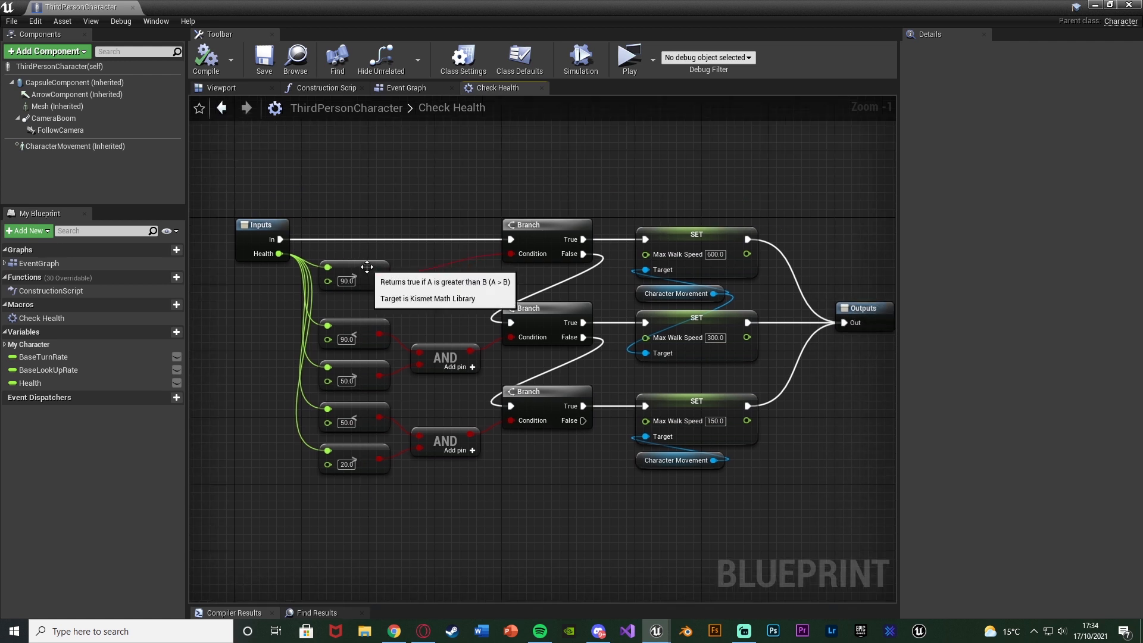
mouse_move(732, 313)
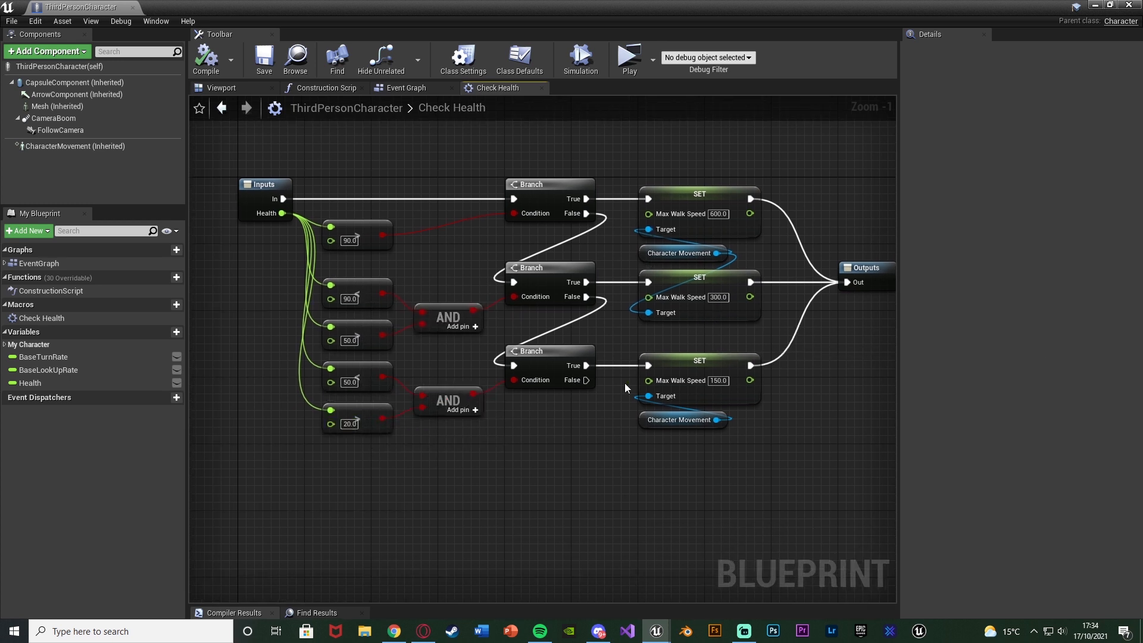
mouse_move(579, 440)
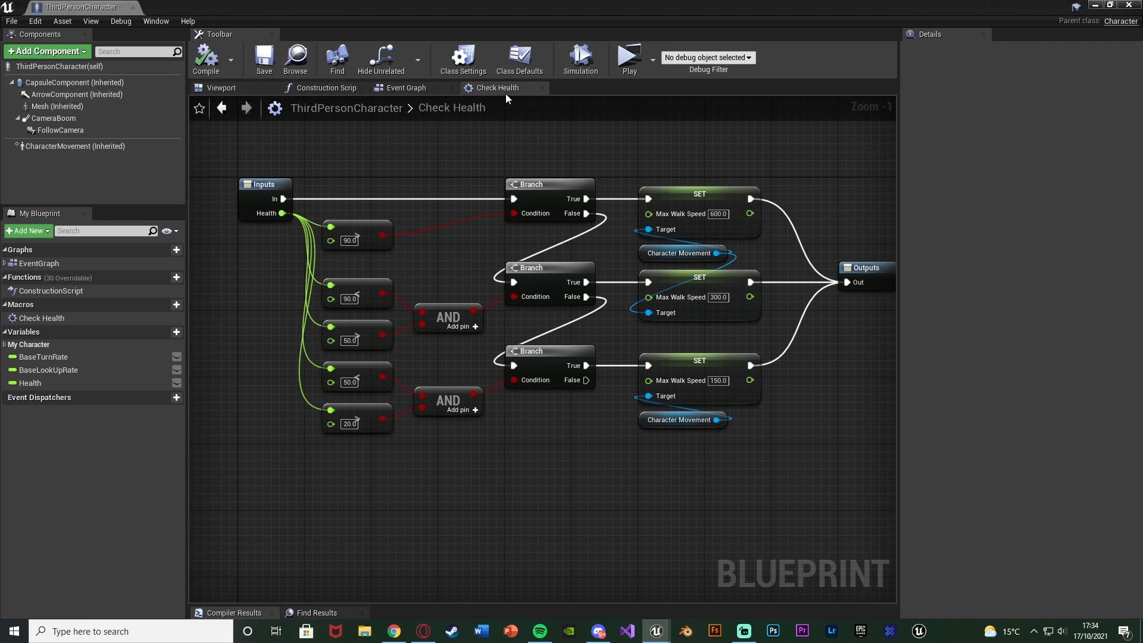
Step: Return from the Check Health macro to the character's Event Graph
click(406, 87)
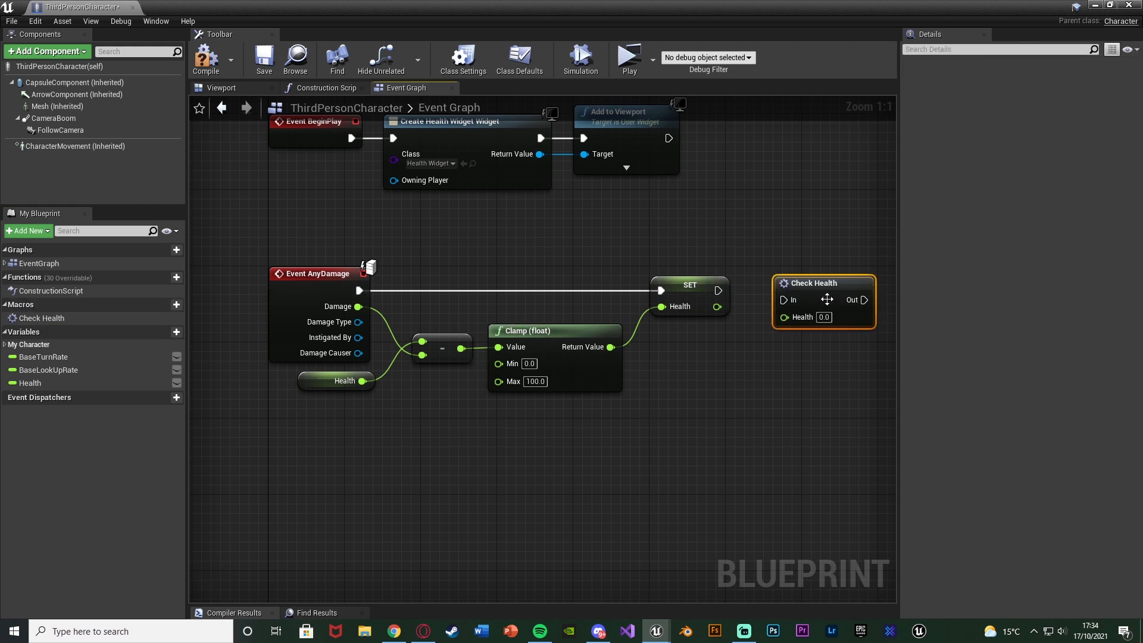
Step: Wire Check Health after the SET Health node, save the blueprint and return to the level editor
drag(719, 290, 782, 300)
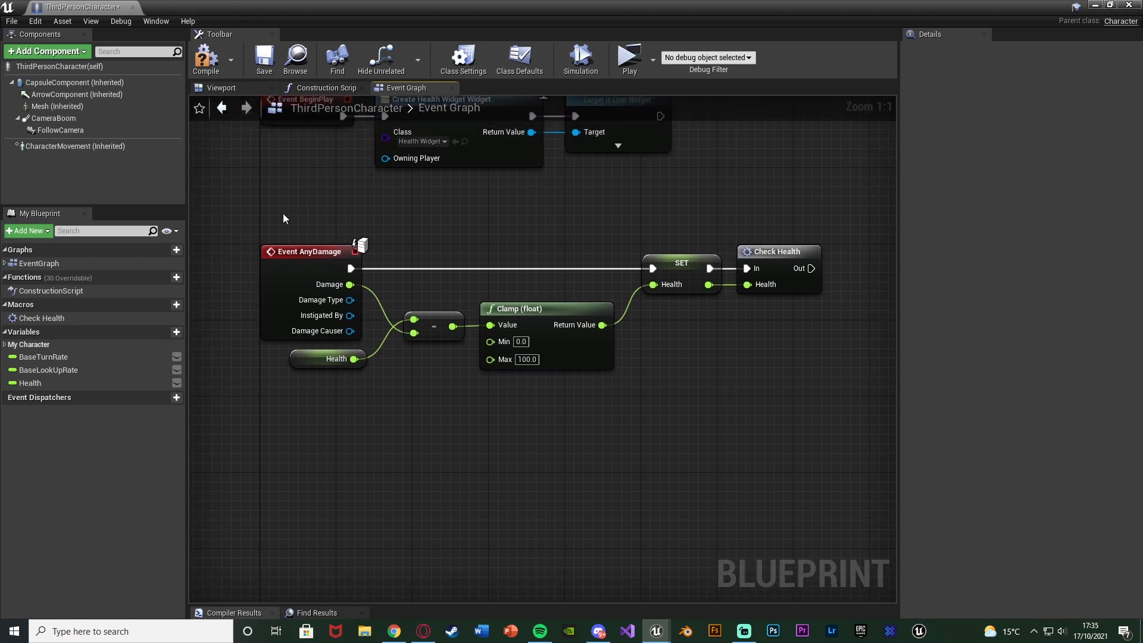
mouse_move(324, 245)
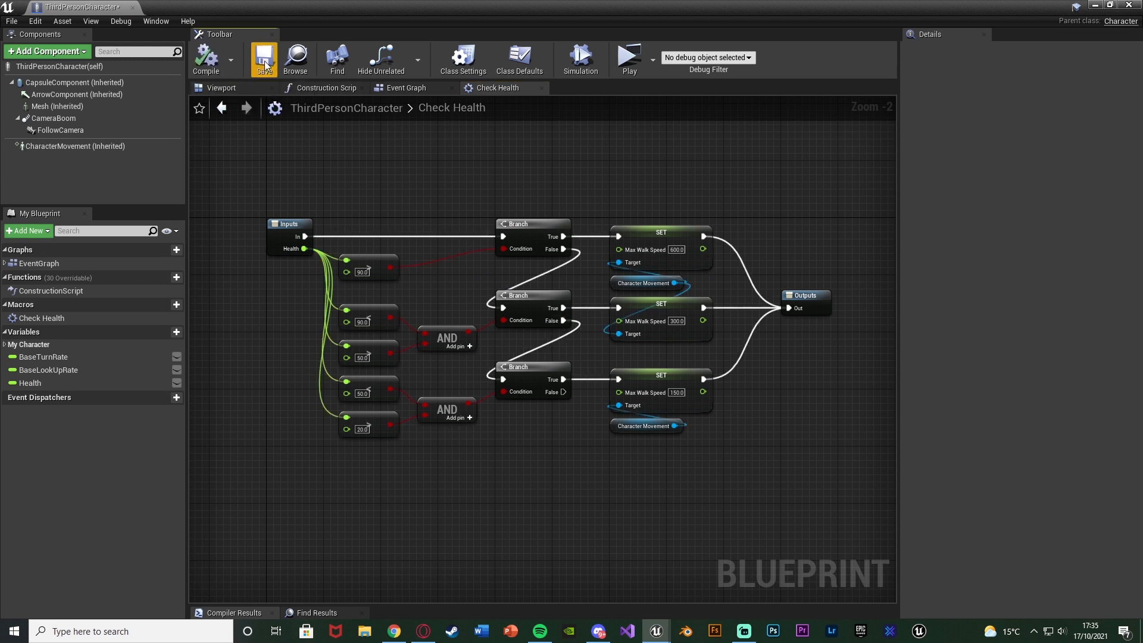
click(406, 87)
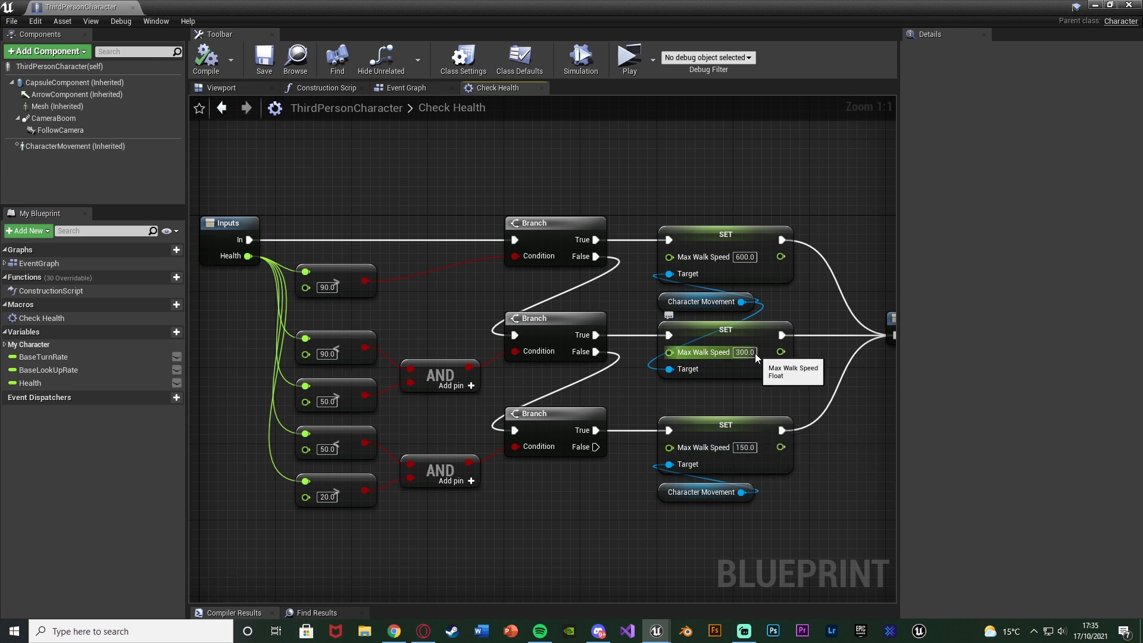
click(407, 87)
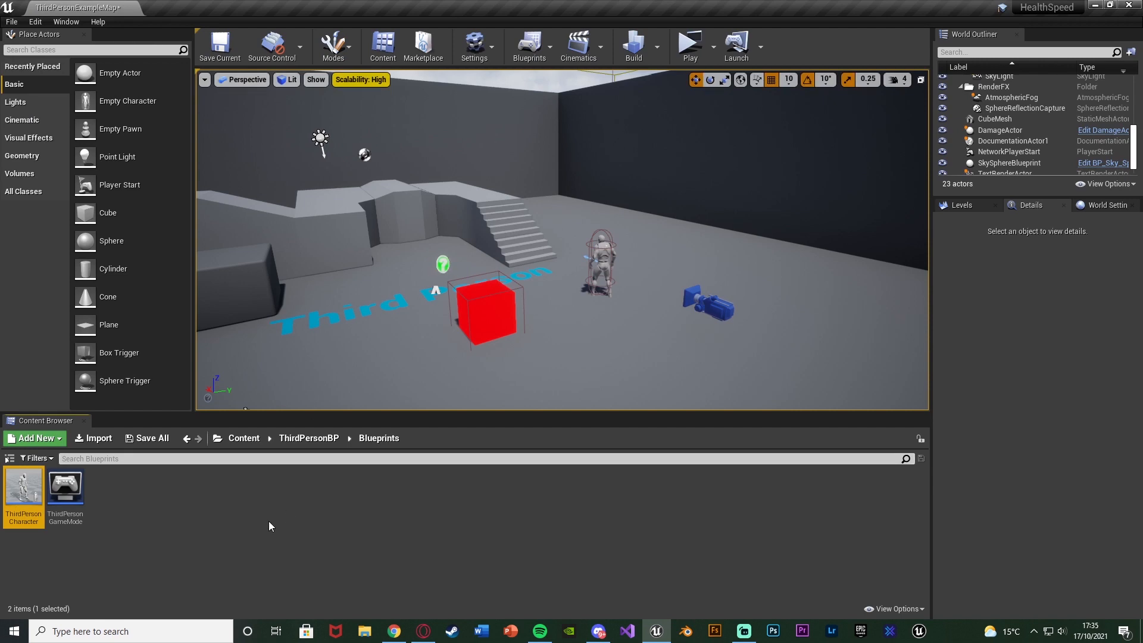
Step: Open DamageActor from the top Content folder and inspect its Apply Damage node
click(244, 438)
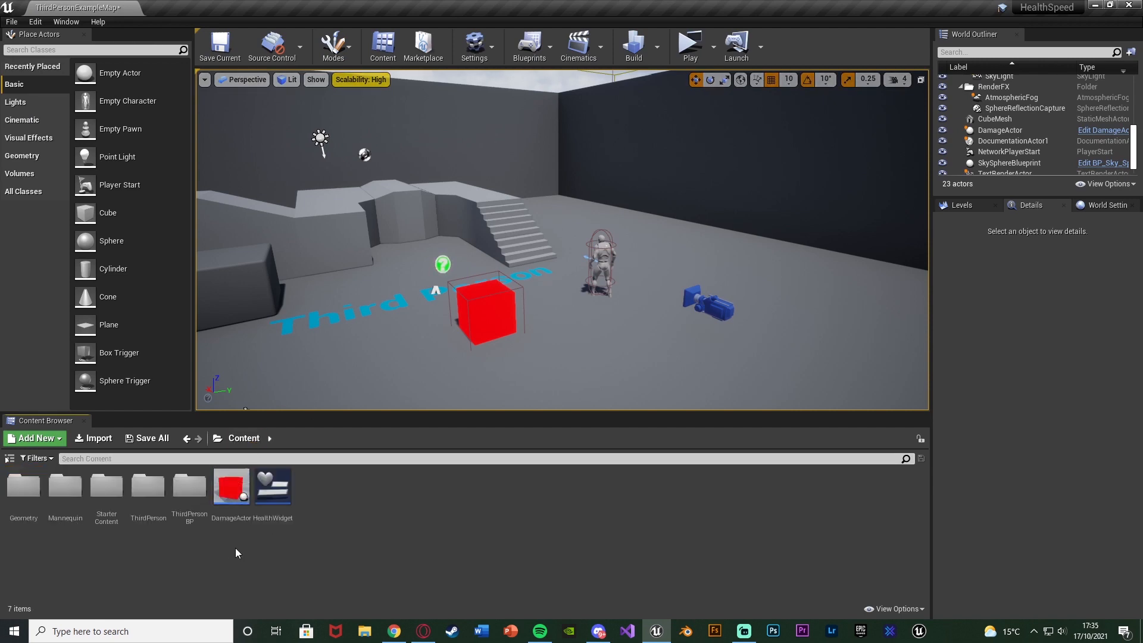
double_click(229, 486)
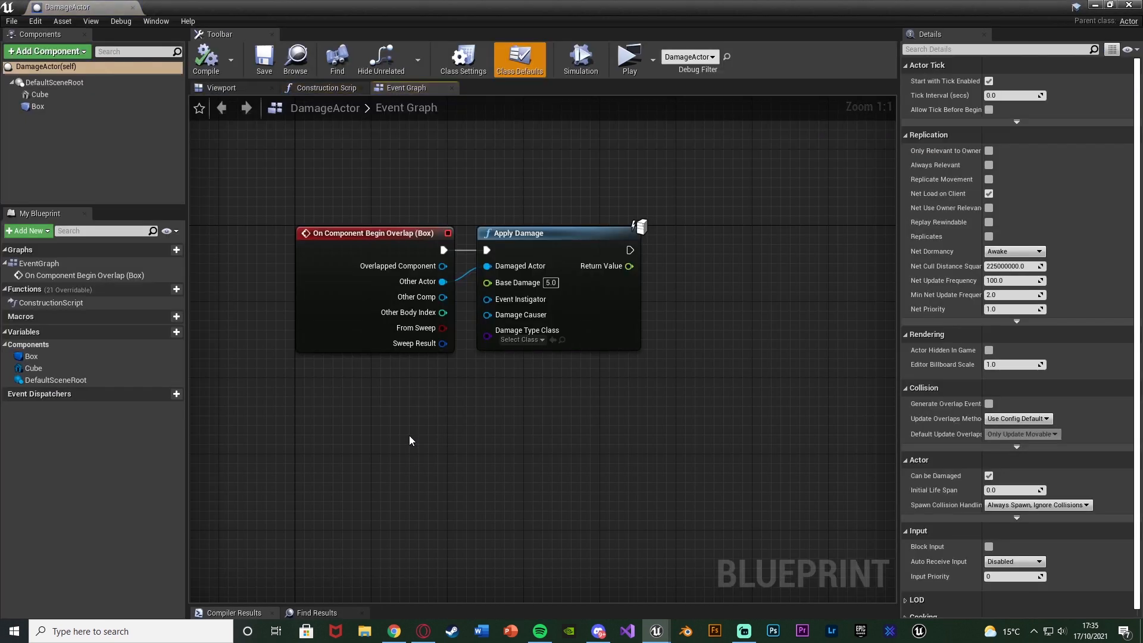
click(518, 232)
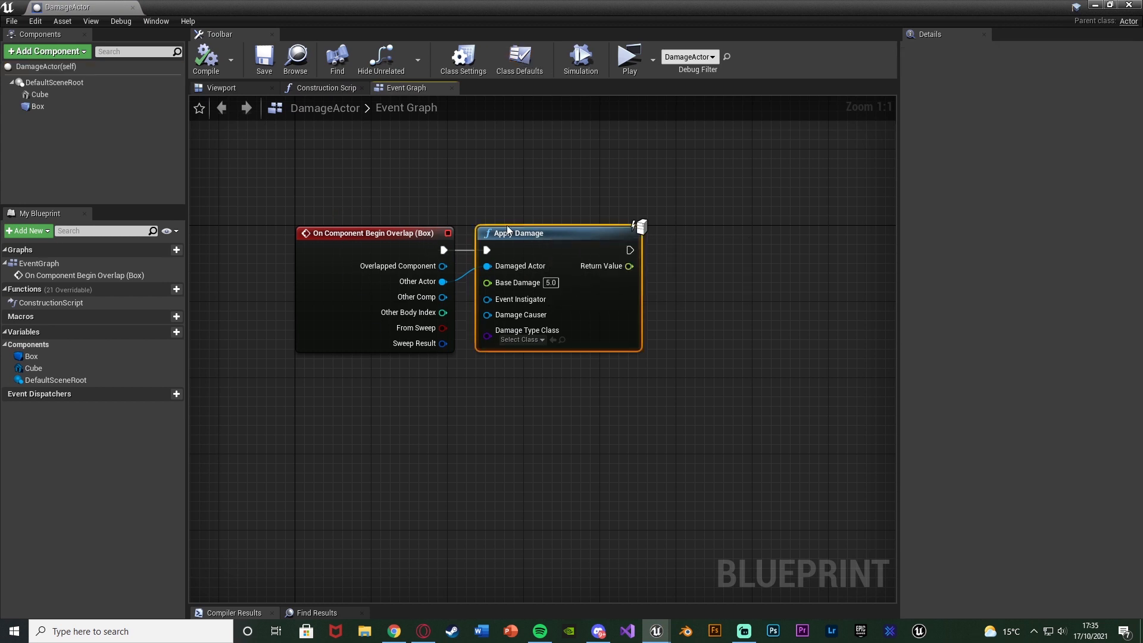
mouse_move(518, 330)
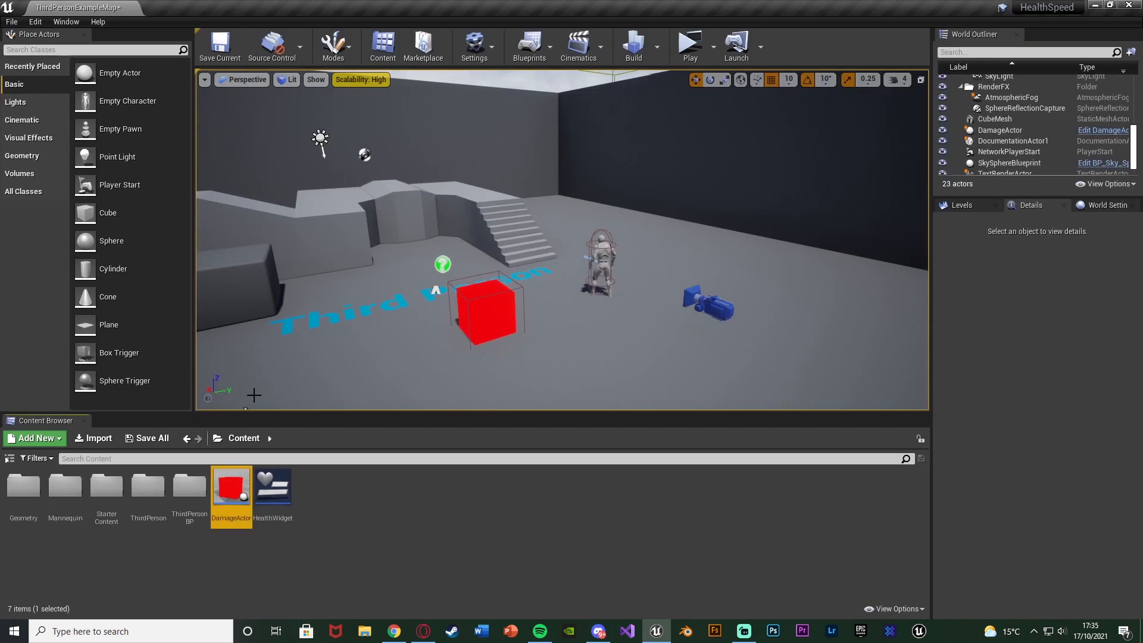
Step: Navigate Mannequin > Animations and open the ThirdPerson_IdleRun_2D blend space
click(116, 552)
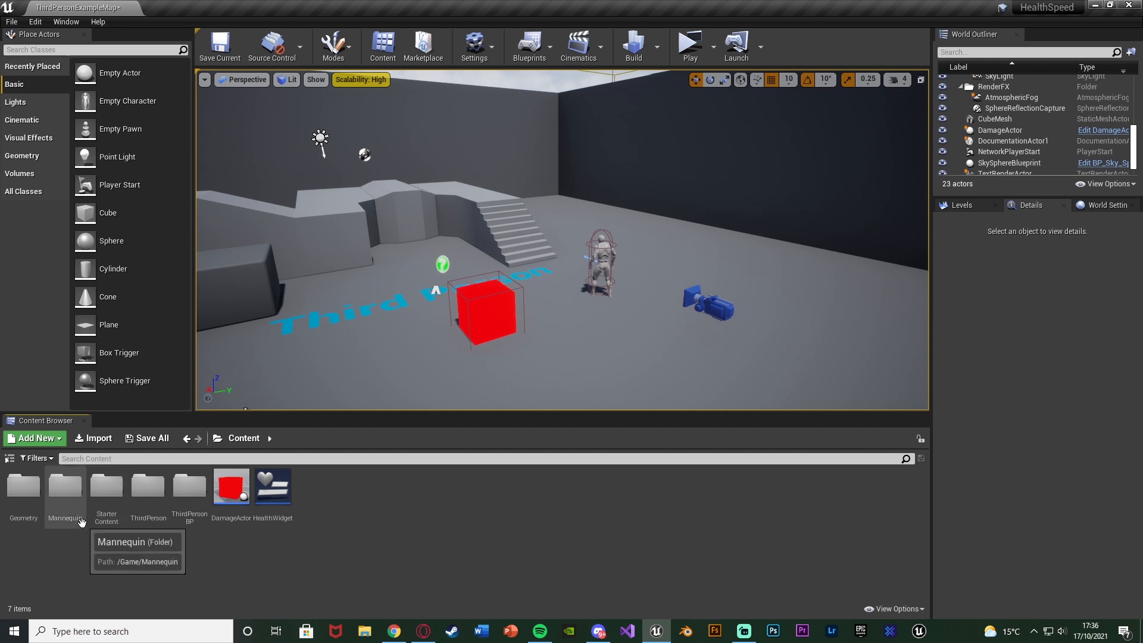
double_click(65, 486)
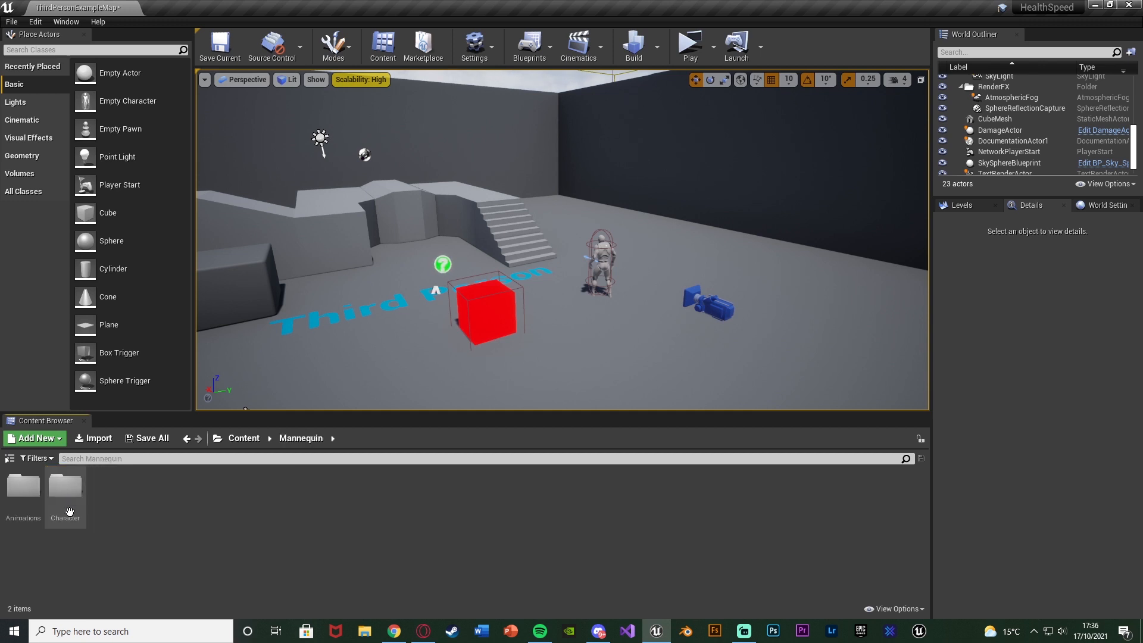
double_click(64, 484)
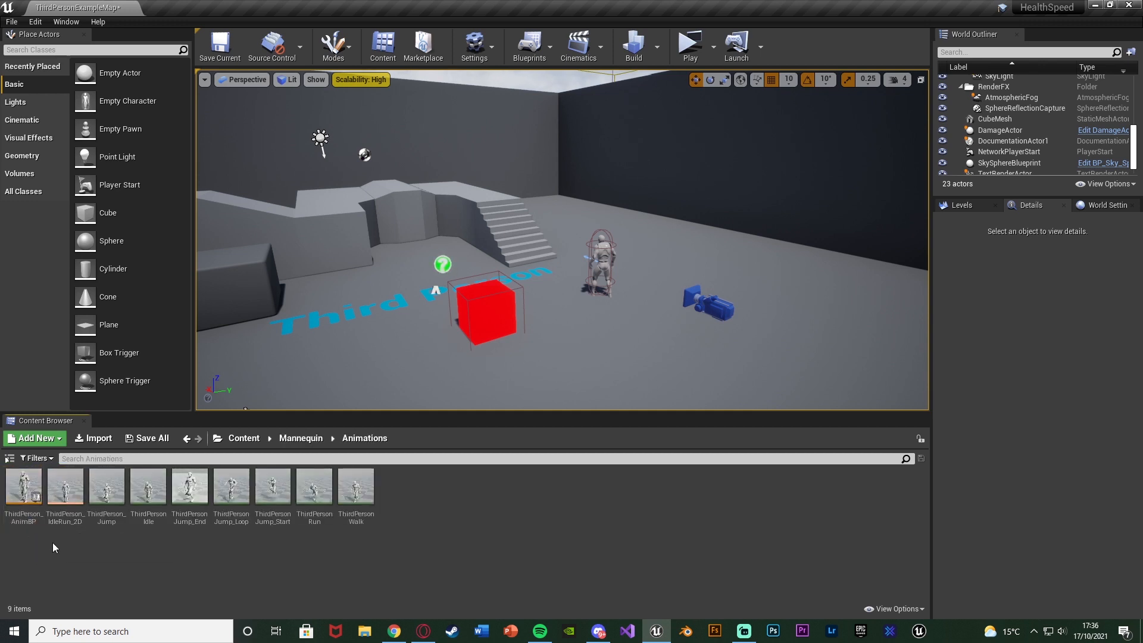
double_click(64, 484)
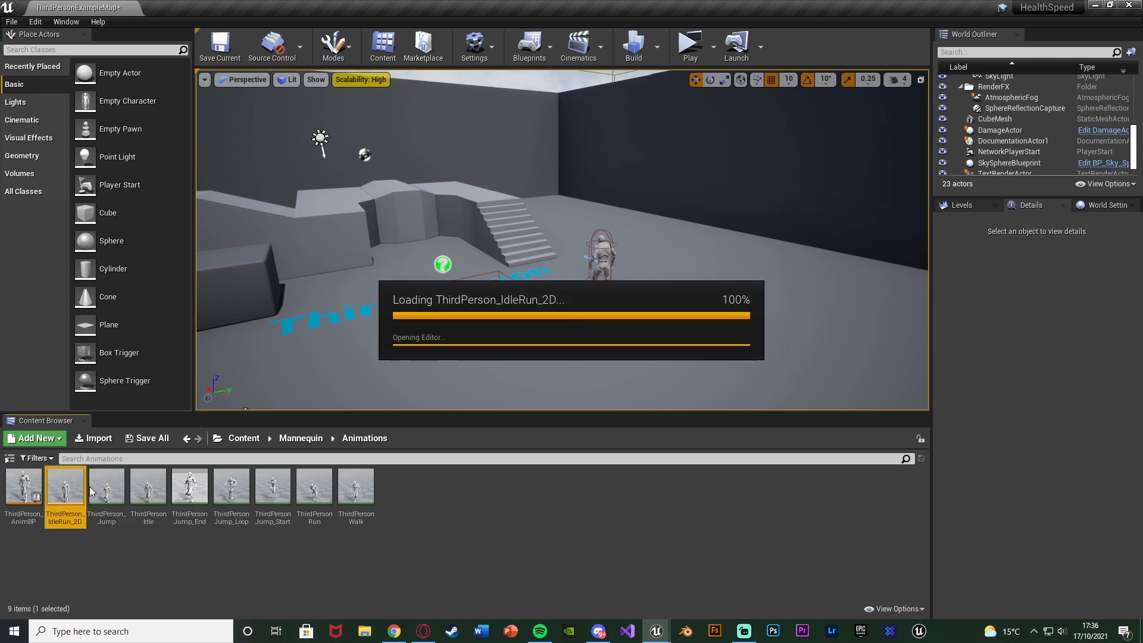
double_click(64, 485)
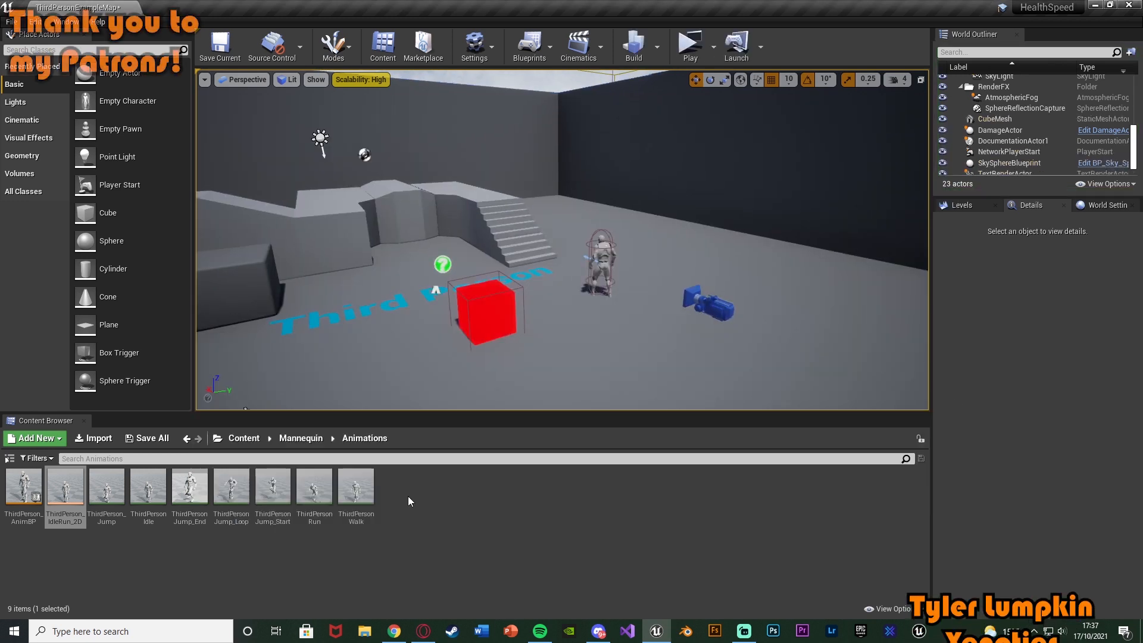
Step: Bring the character blueprint back up and start a play-test of the level
click(244, 438)
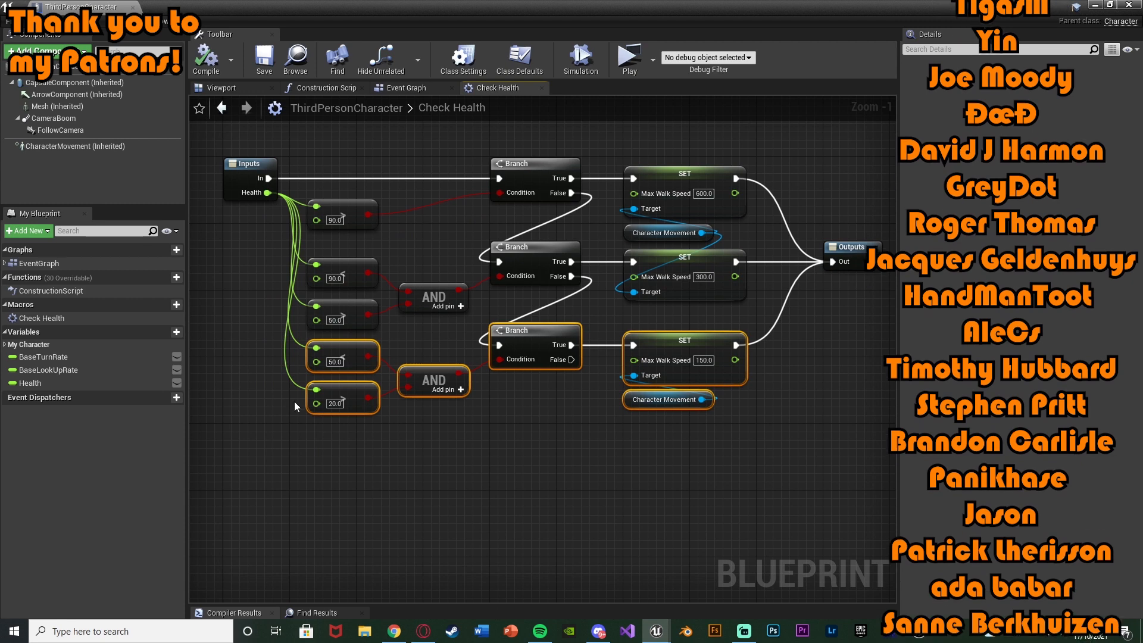
click(625, 58)
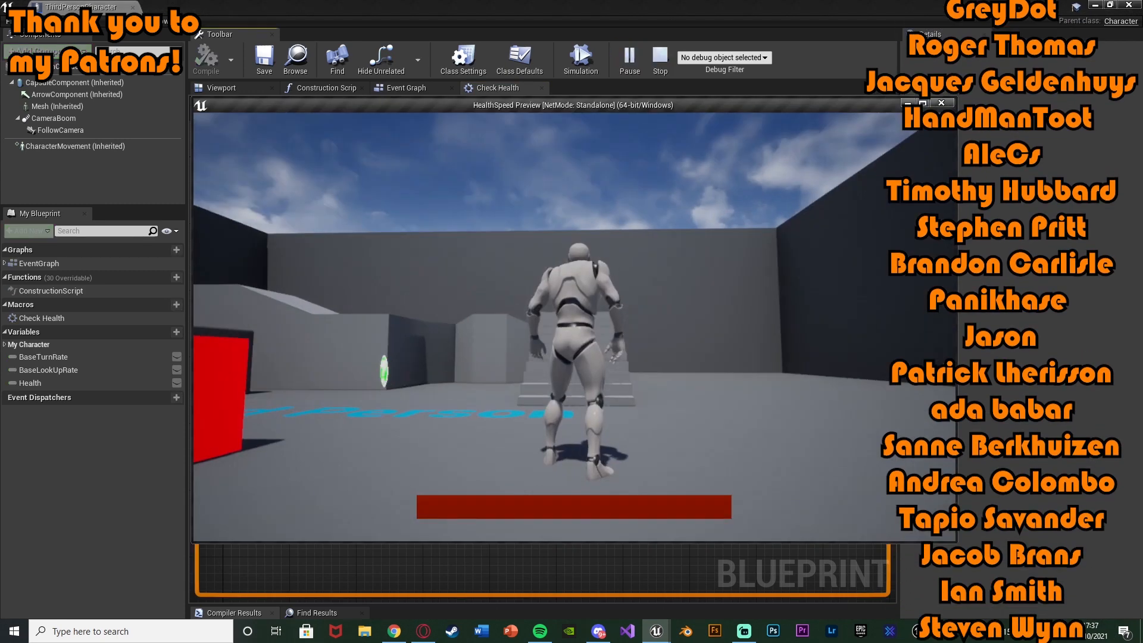